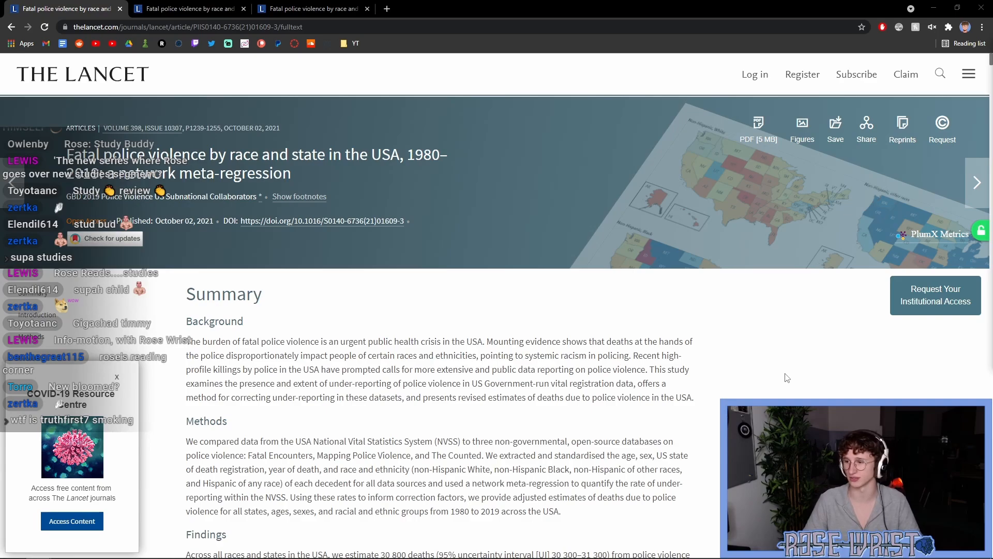
- Scroll through the article page toward the header's PDF [5 MB] link
scroll(down, 3)
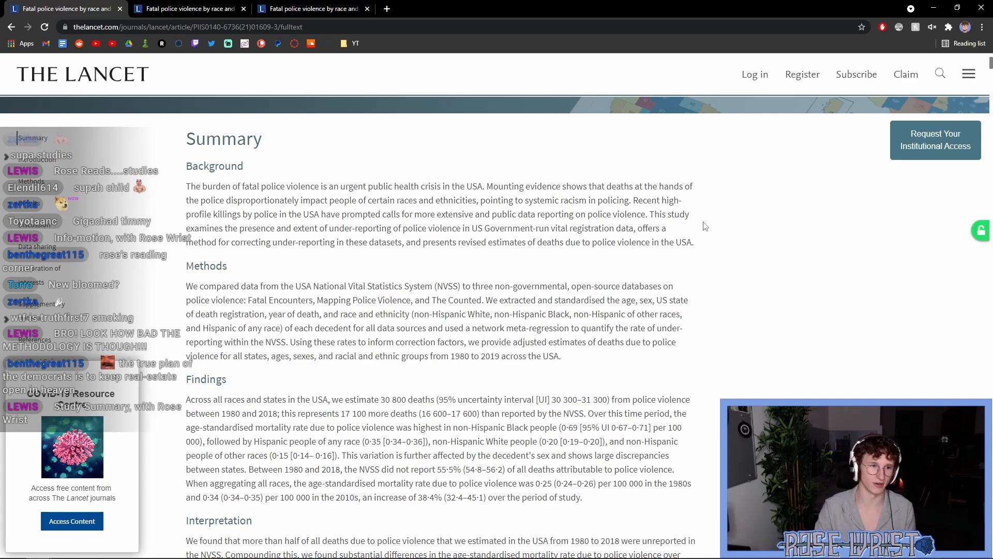
scroll(down, 3)
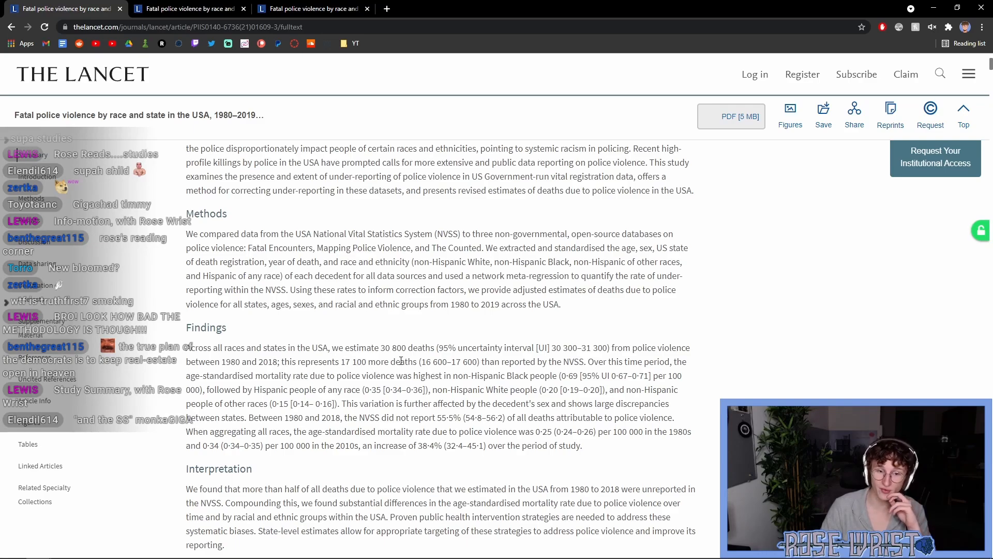
mouse_move(565, 362)
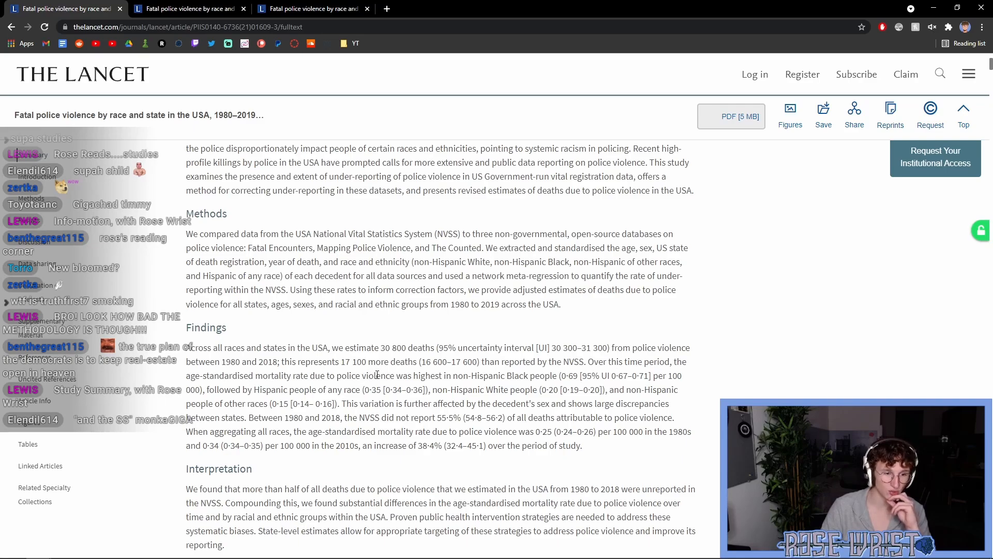
mouse_move(517, 375)
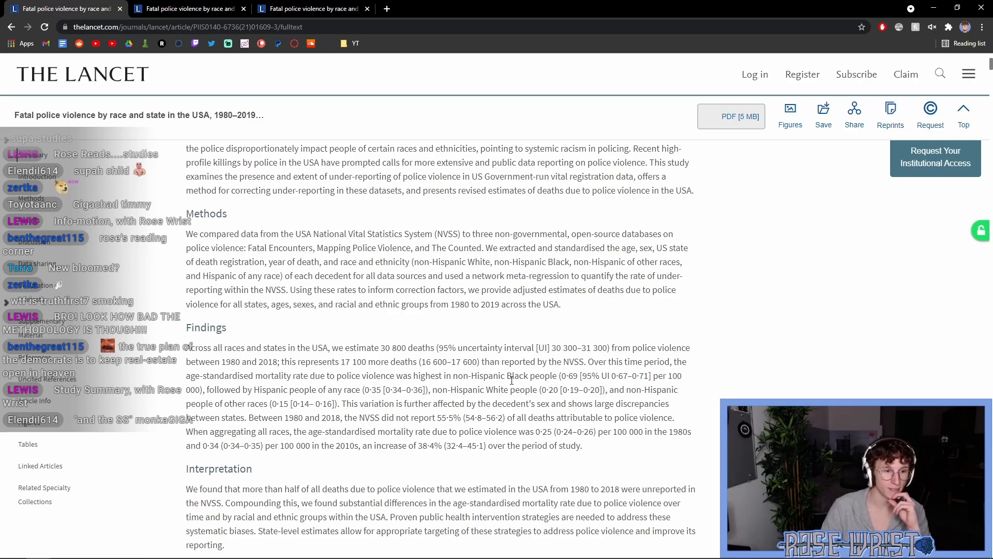
mouse_move(313, 393)
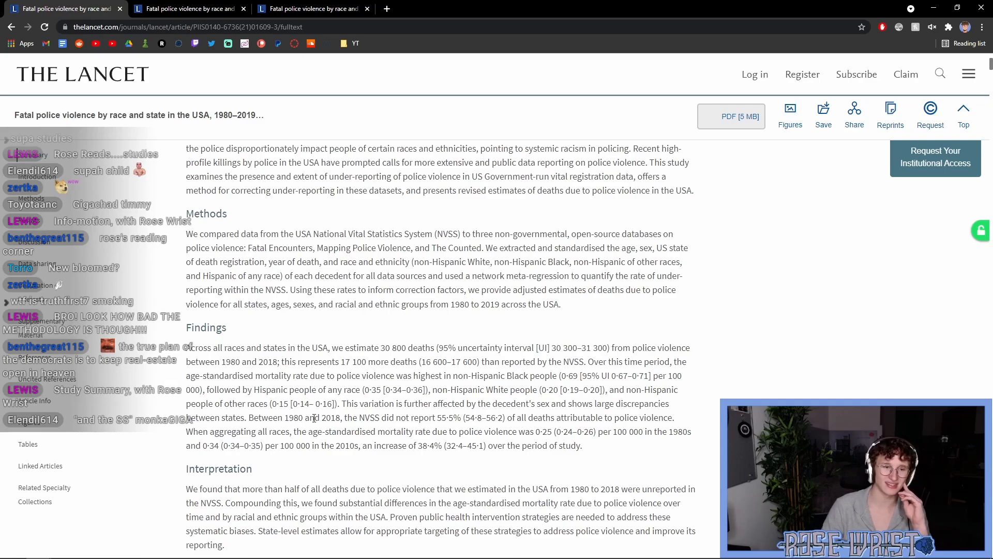
mouse_move(391, 420)
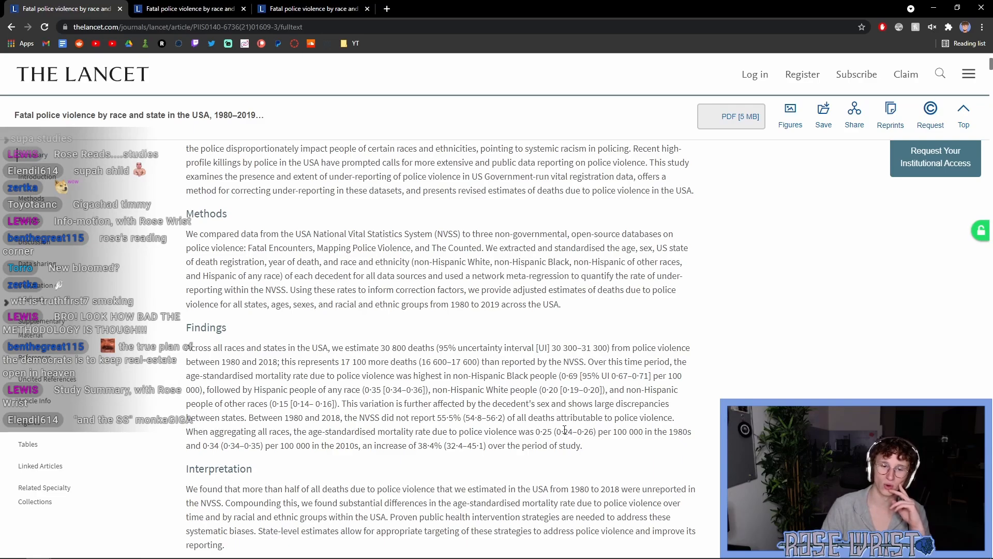
mouse_move(647, 449)
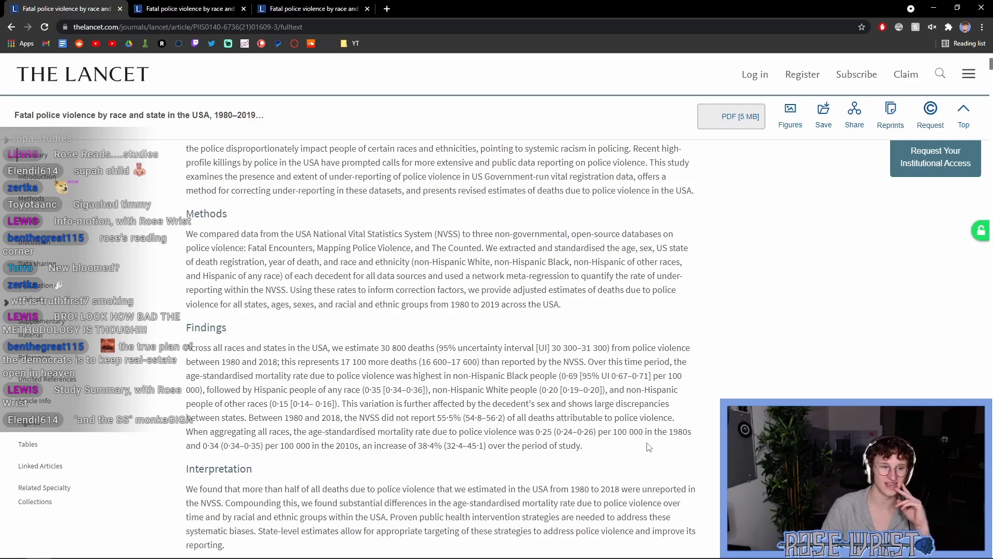
mouse_move(295, 457)
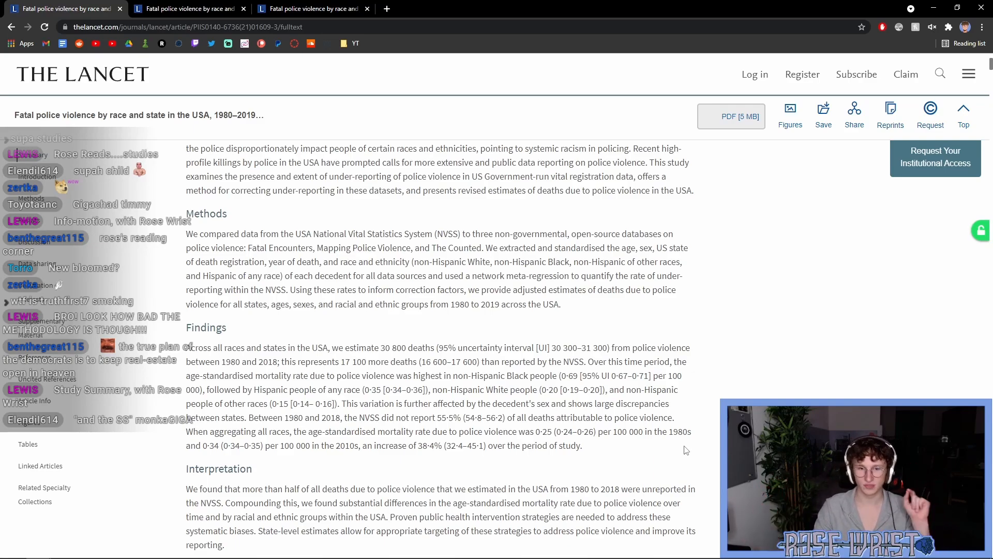
scroll(down, 3)
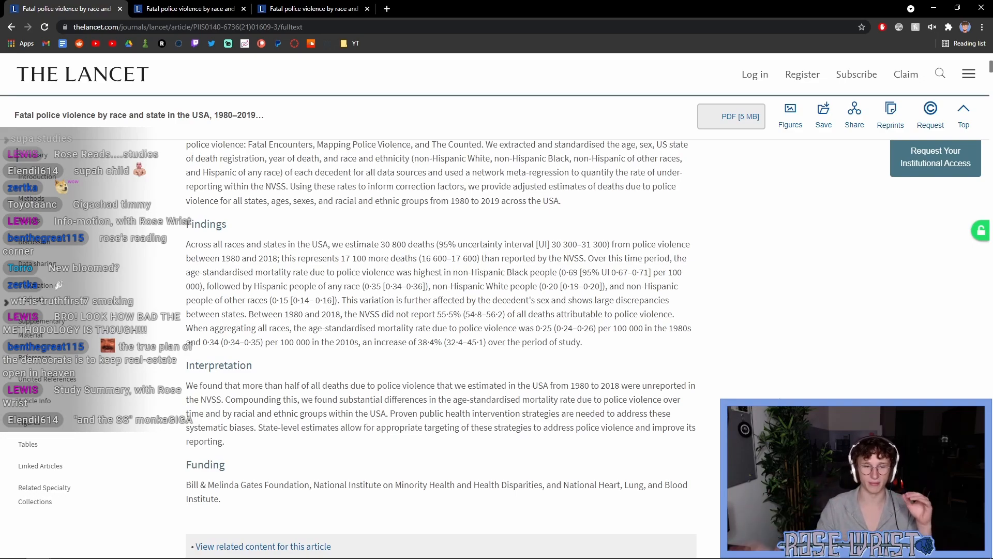
scroll(down, 3)
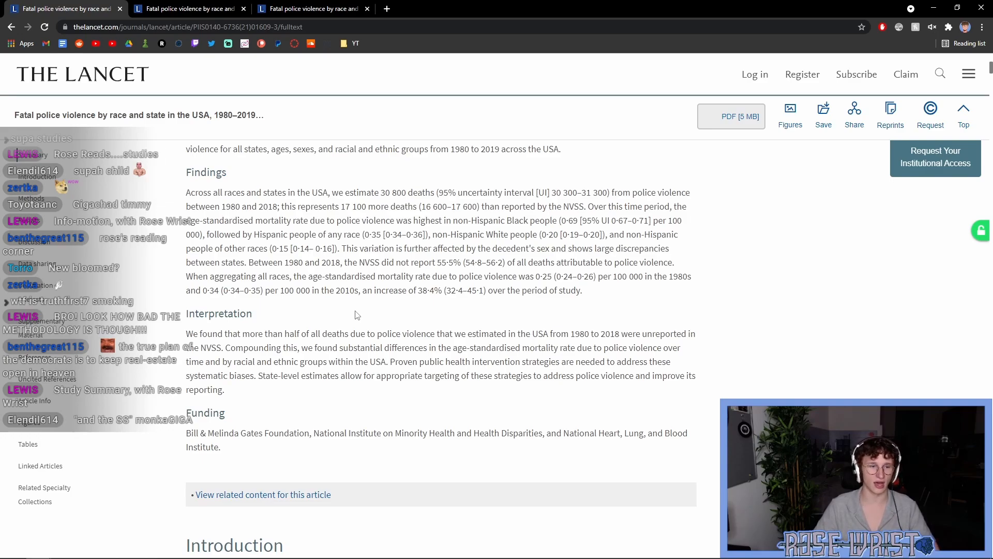
scroll(up, 3)
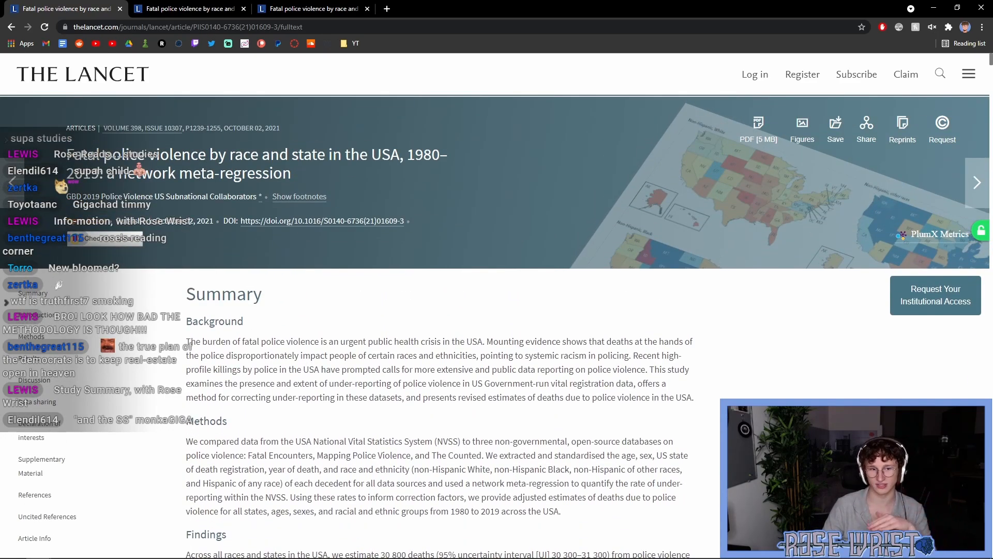
scroll(down, 3)
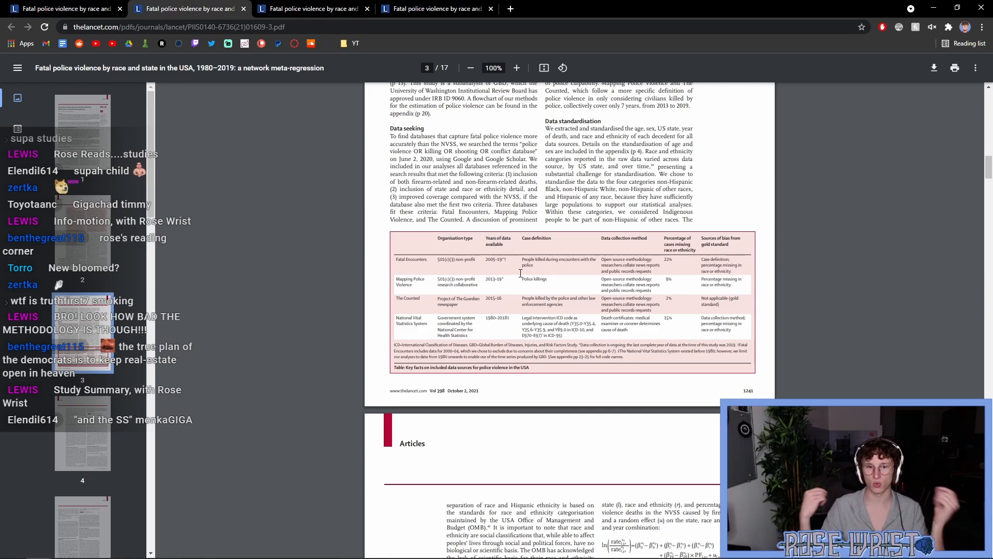
- Raise the PDF zoom to 195% so the introduction on page 2 reads larger
click(517, 68)
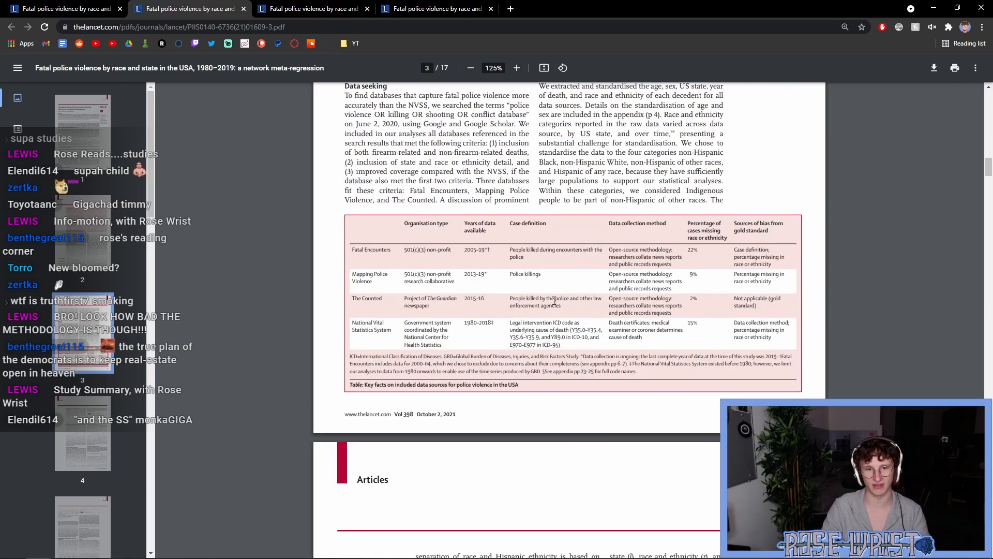
click(516, 68)
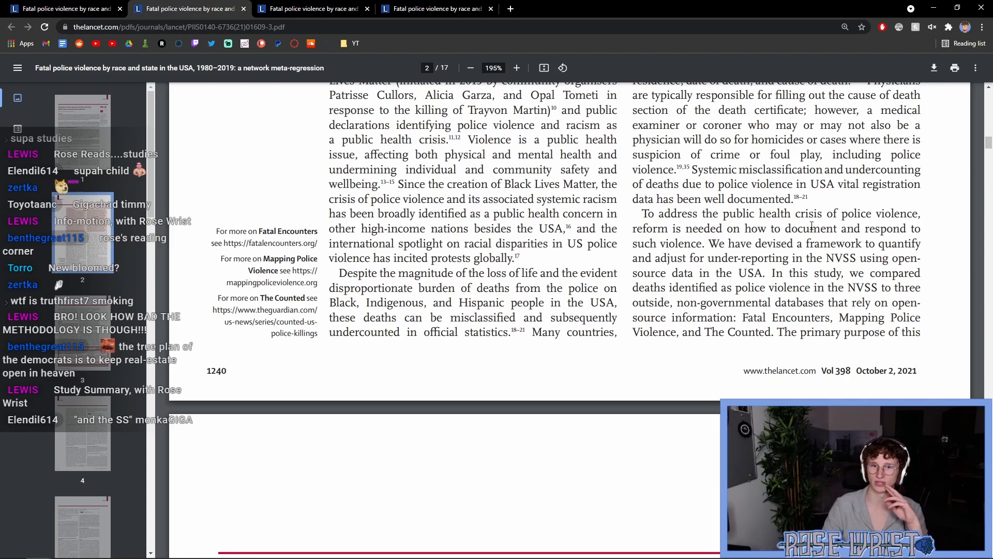
- Highlight passages on the databases, then scroll to page 3's Methods and data-sources table
drag(693, 170, 788, 198)
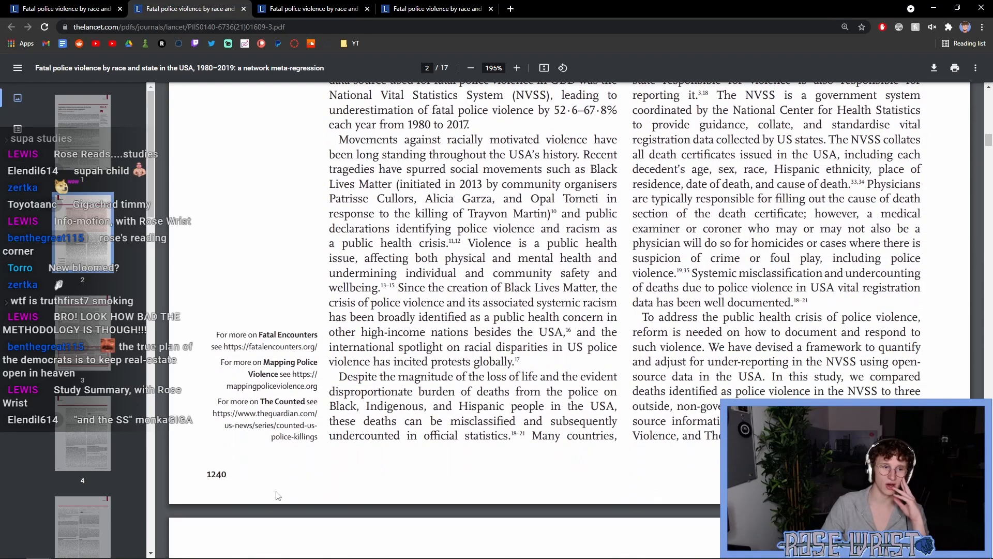
mouse_move(306, 473)
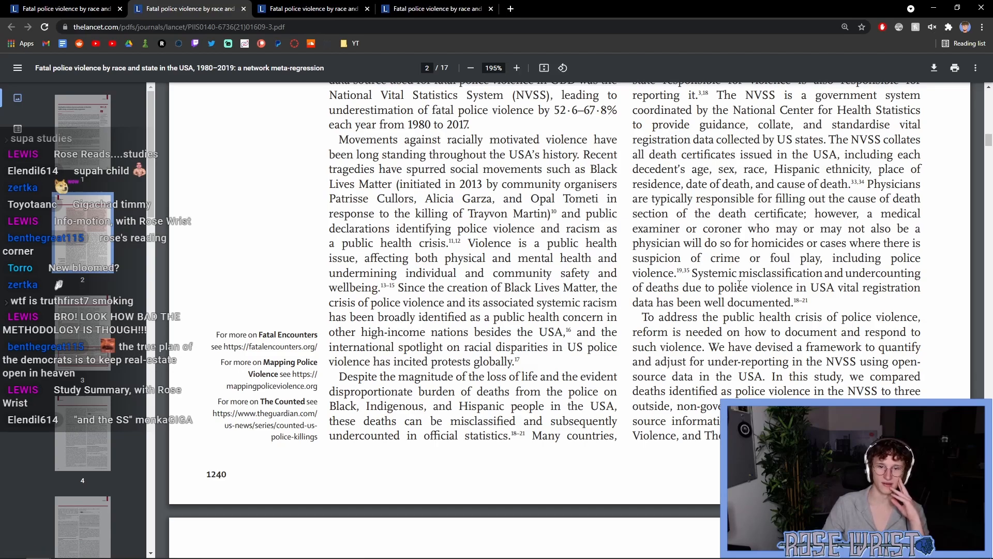
drag(692, 273, 815, 302)
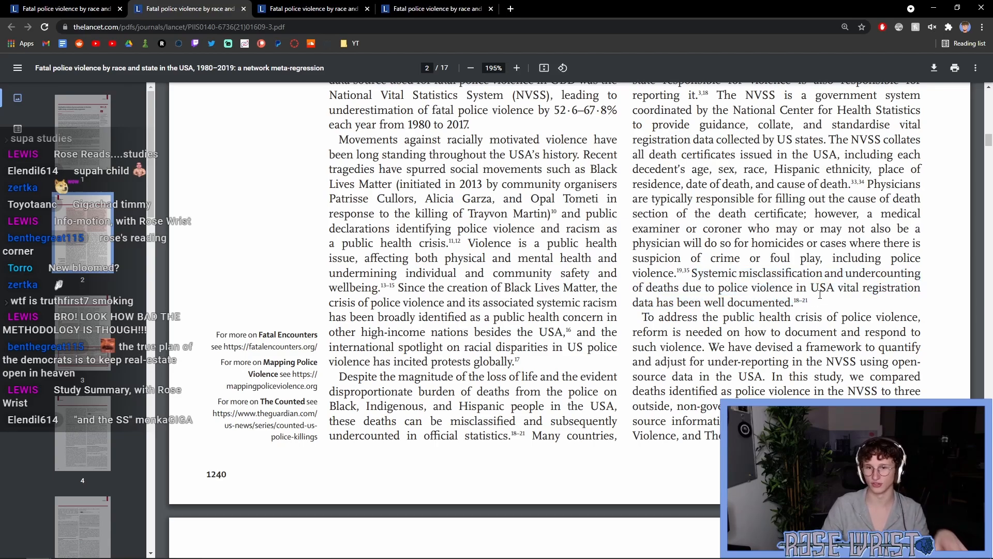
scroll(down, 3)
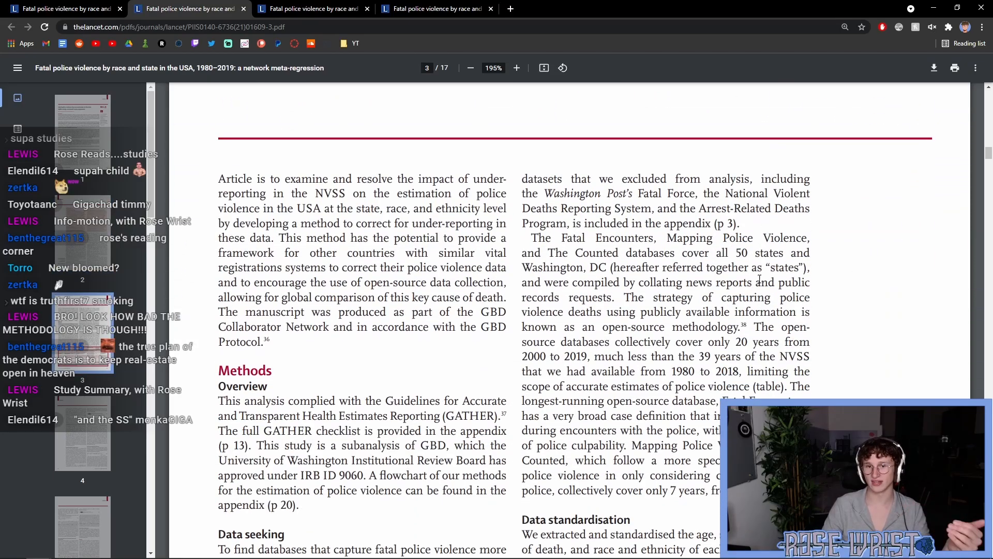
scroll(down, 3)
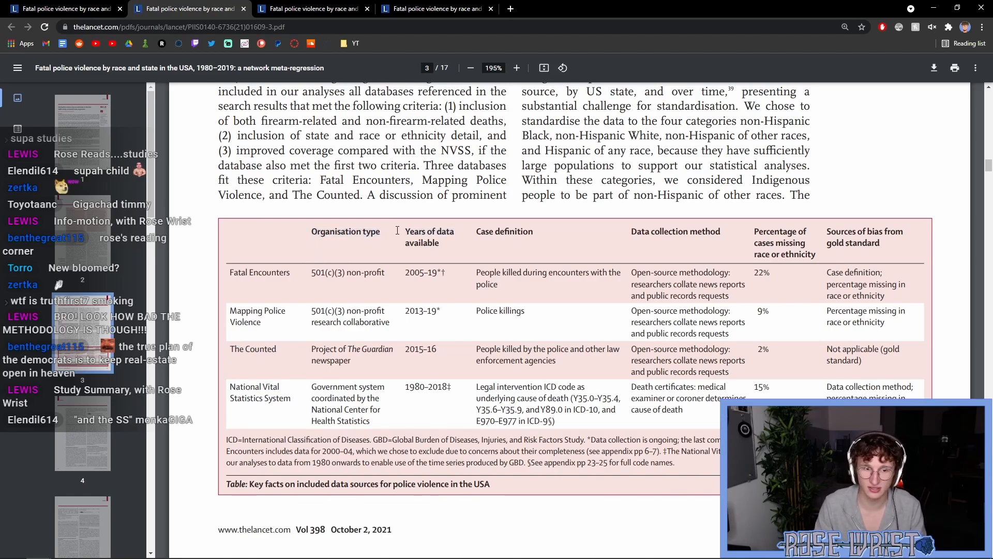
double_click(429, 232)
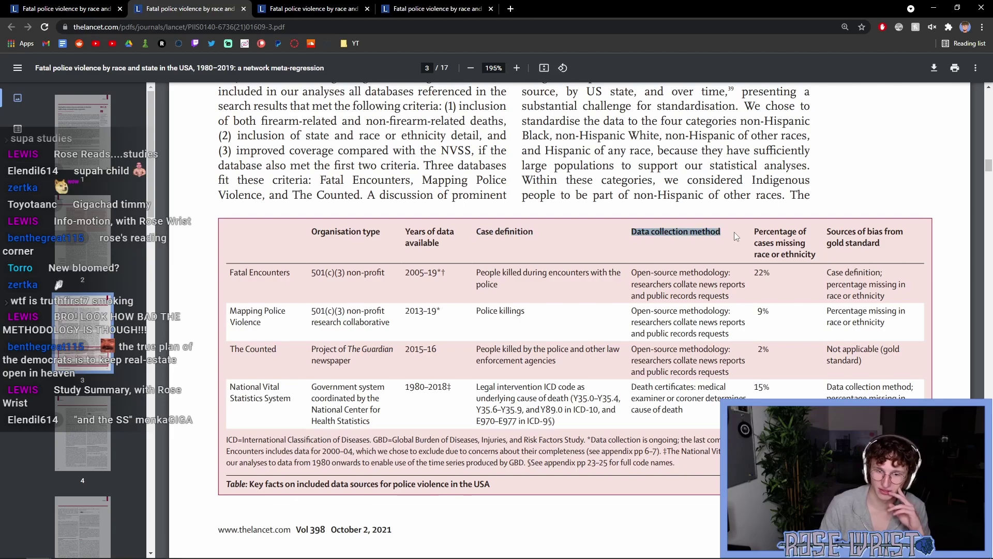
mouse_move(722, 242)
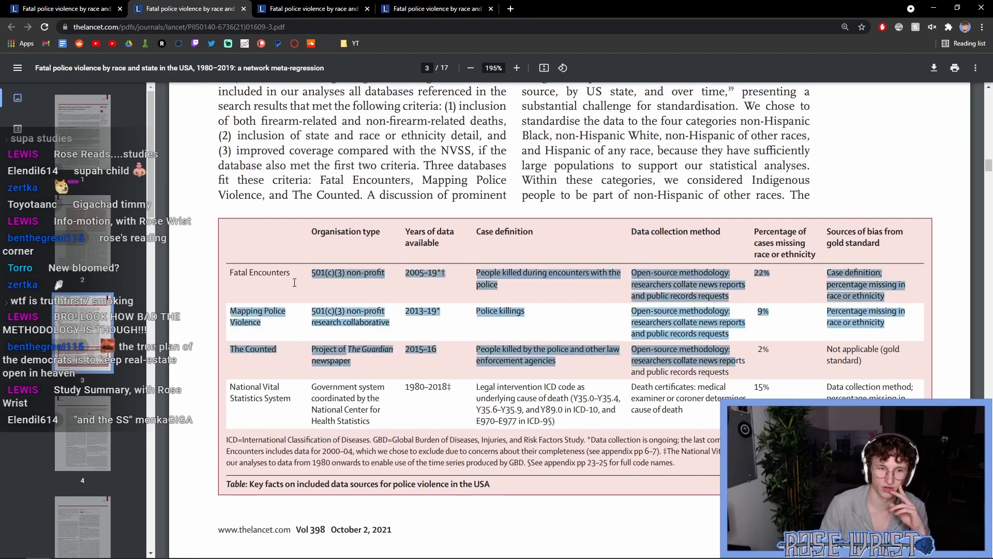
click(523, 312)
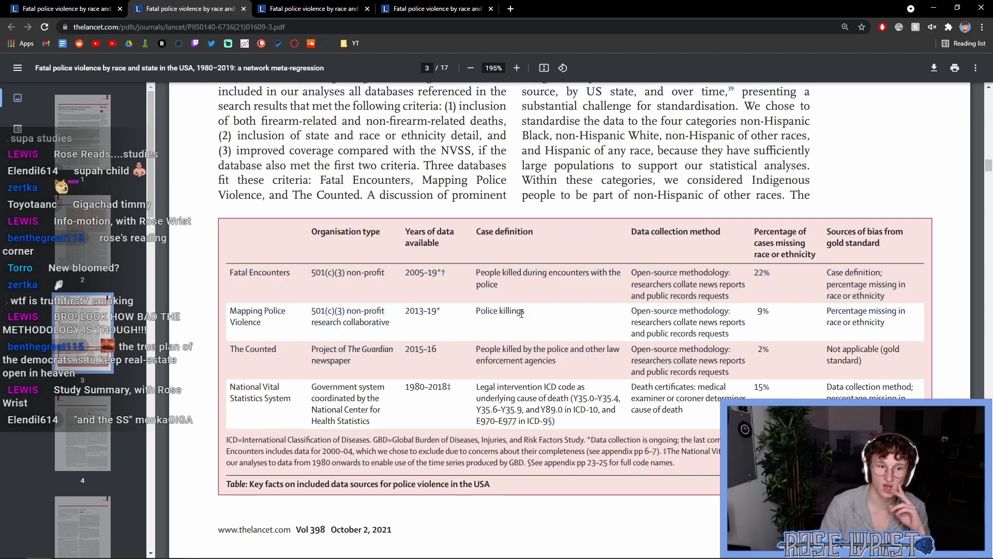
mouse_move(656, 394)
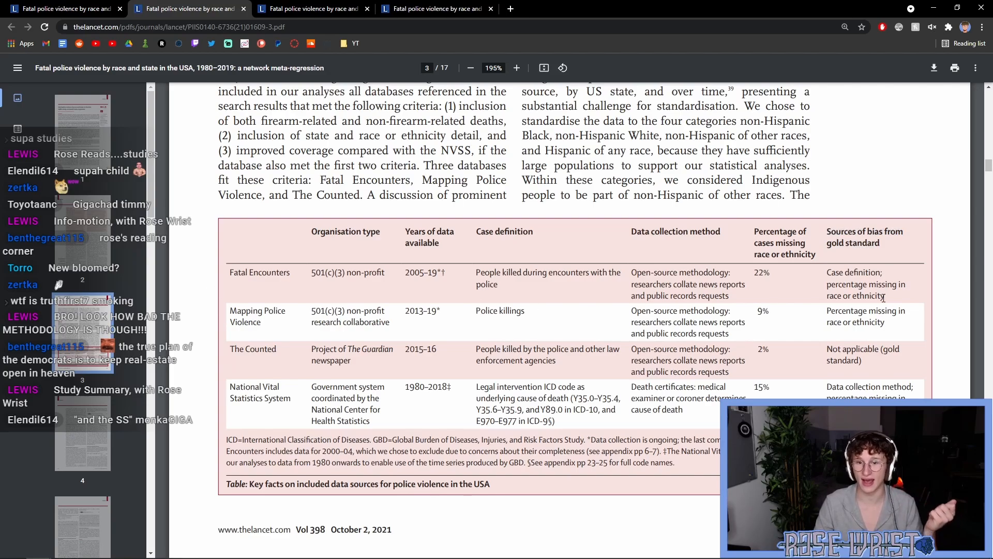
drag(825, 283, 897, 283)
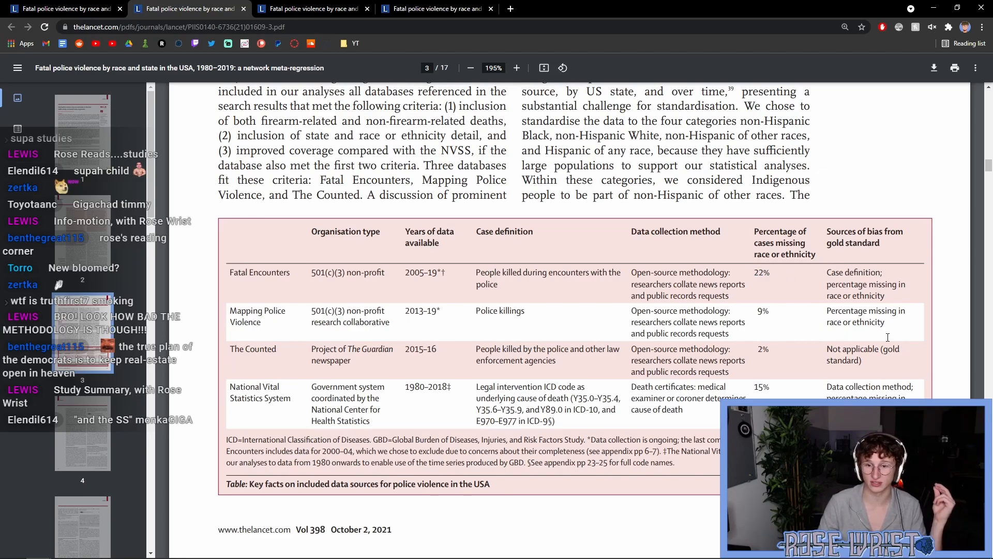
mouse_move(859, 310)
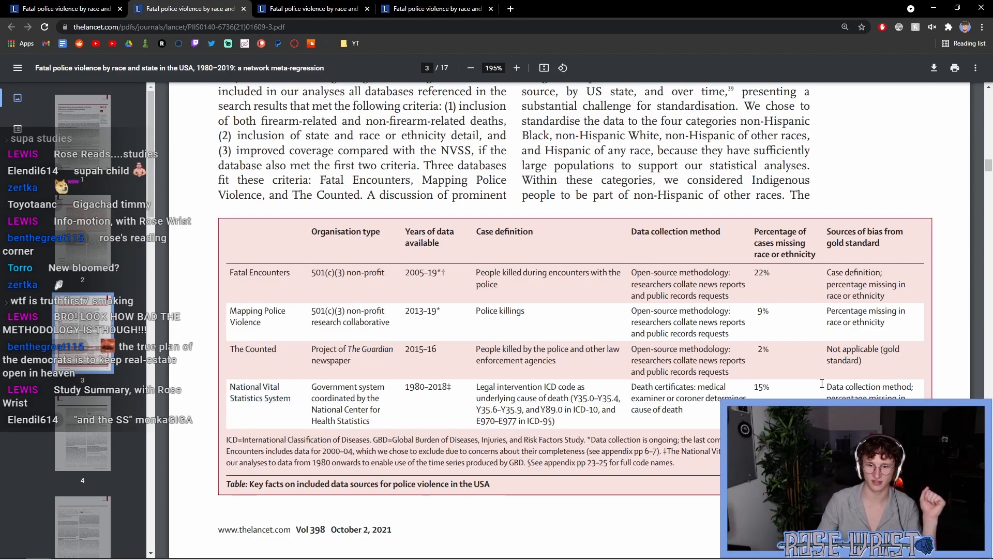
double_click(865, 387)
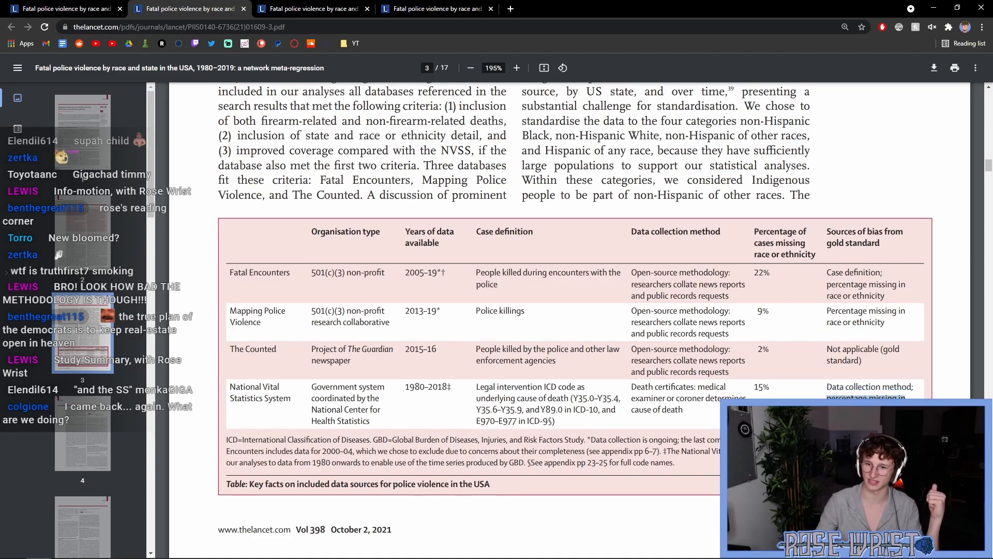
double_click(762, 387)
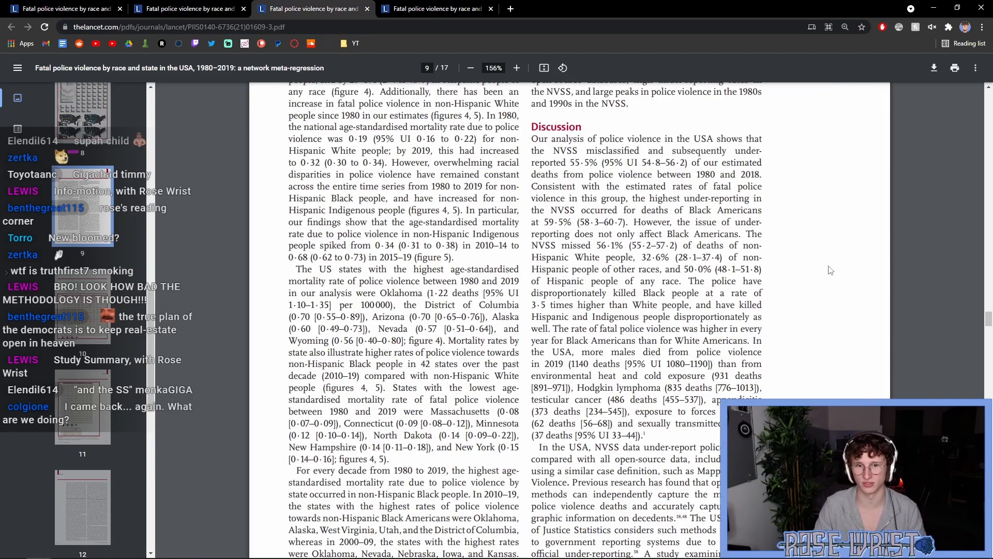
mouse_move(850, 255)
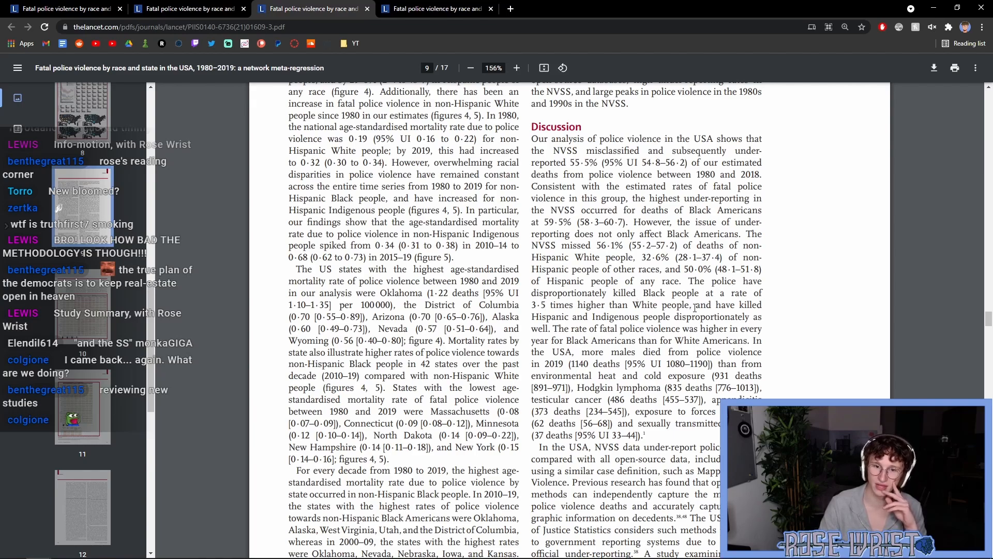
- Scroll page 9 through the Discussion on NVSS under-reporting of police violence deaths
scroll(down, 3)
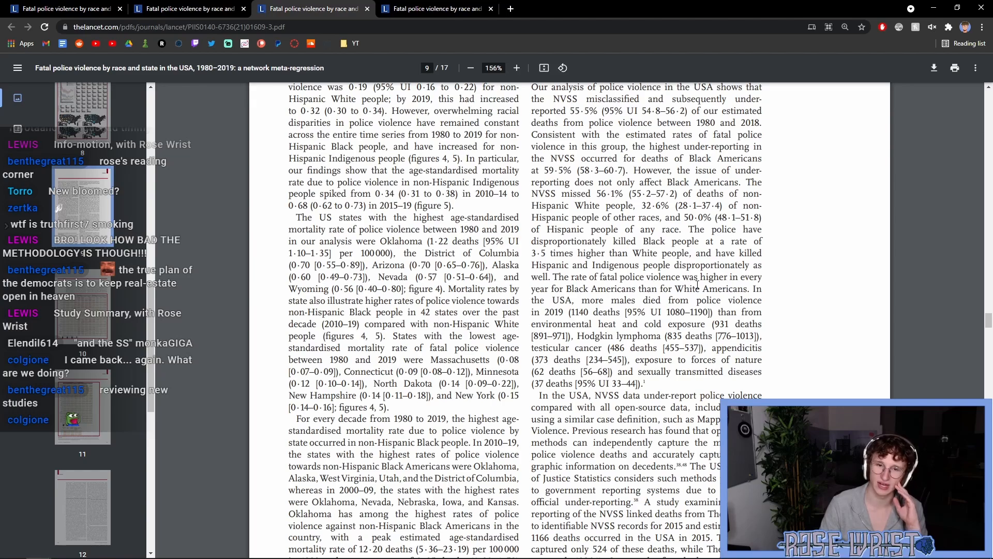
mouse_move(600, 297)
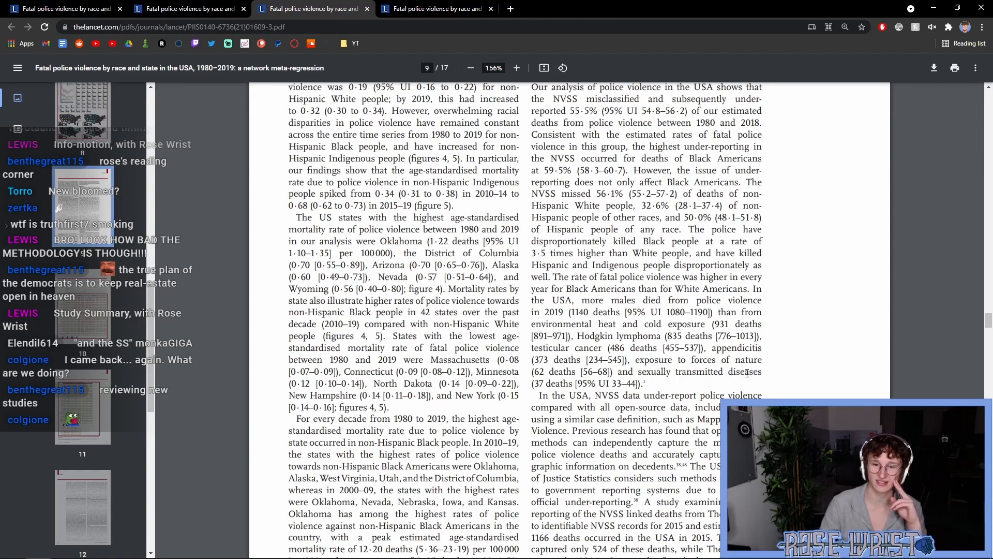
mouse_move(790, 376)
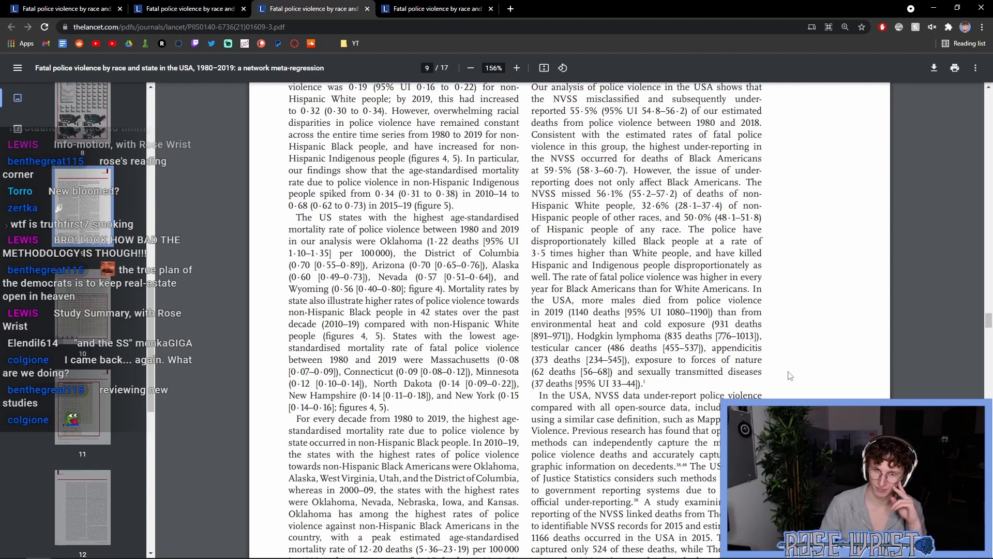
mouse_move(799, 373)
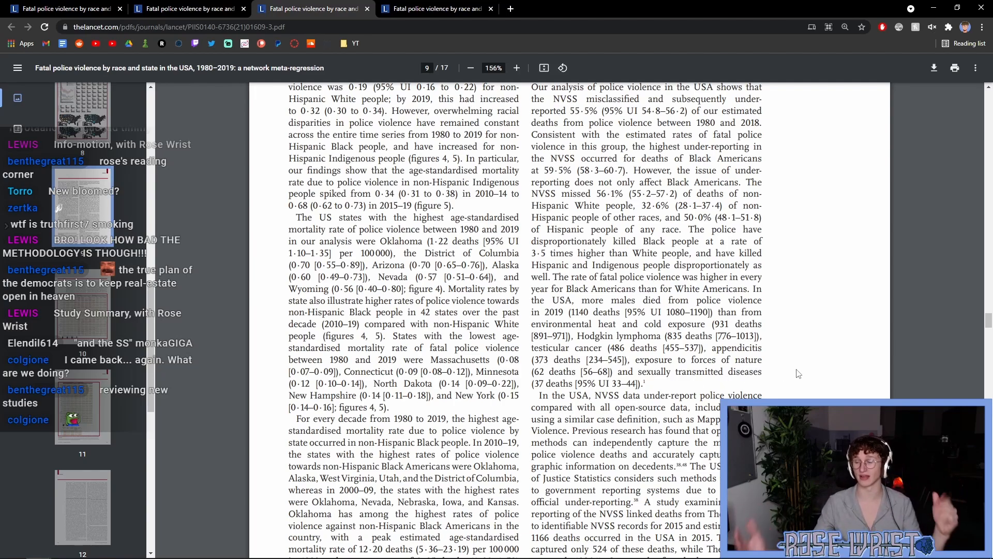
scroll(down, 3)
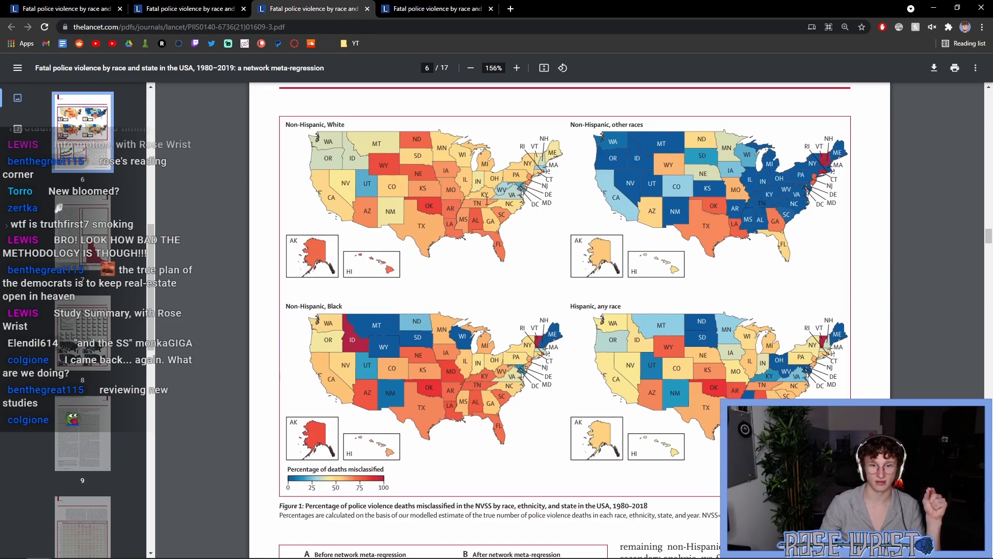
mouse_move(580, 414)
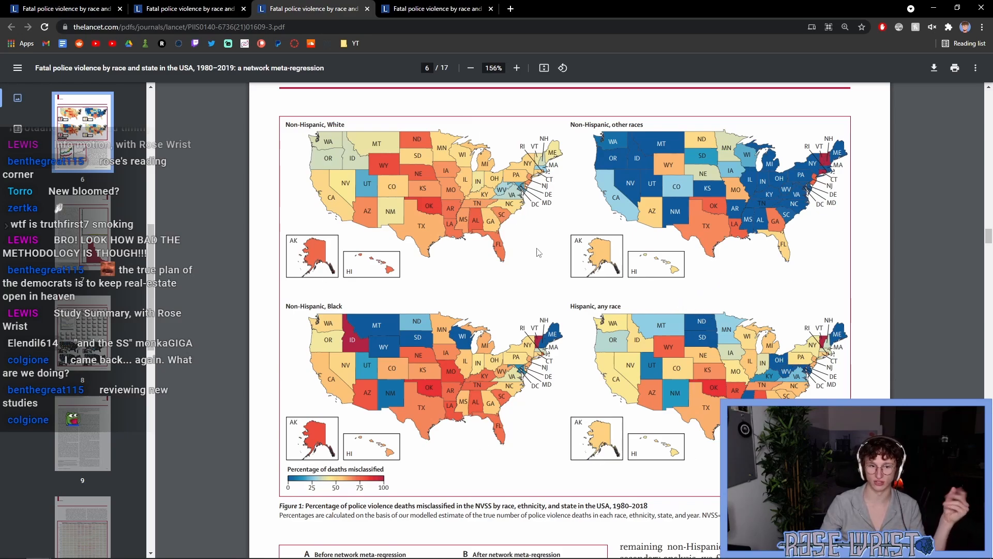
- Scroll the PDF to page 6 showing Figure 1's misclassification maps by race and state
scroll(down, 3)
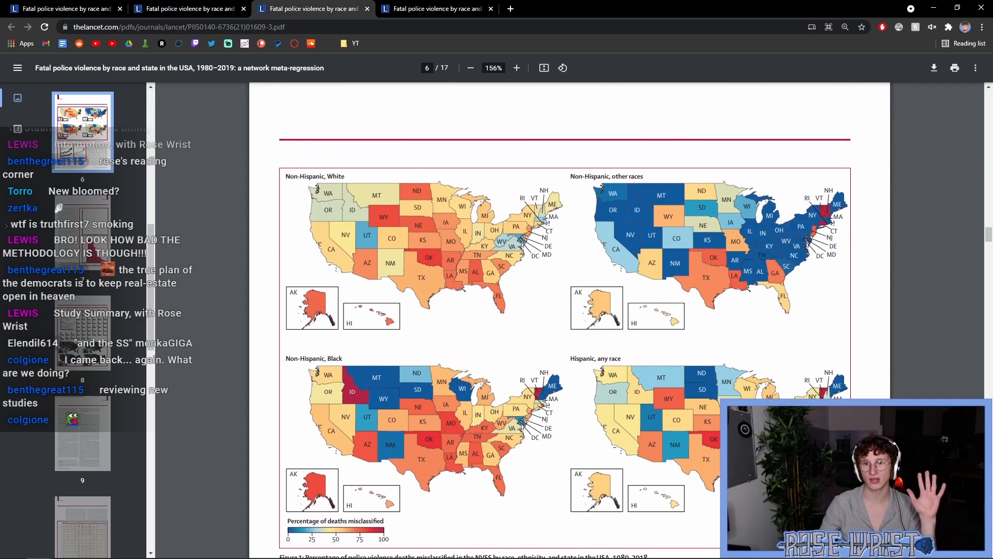
scroll(down, 3)
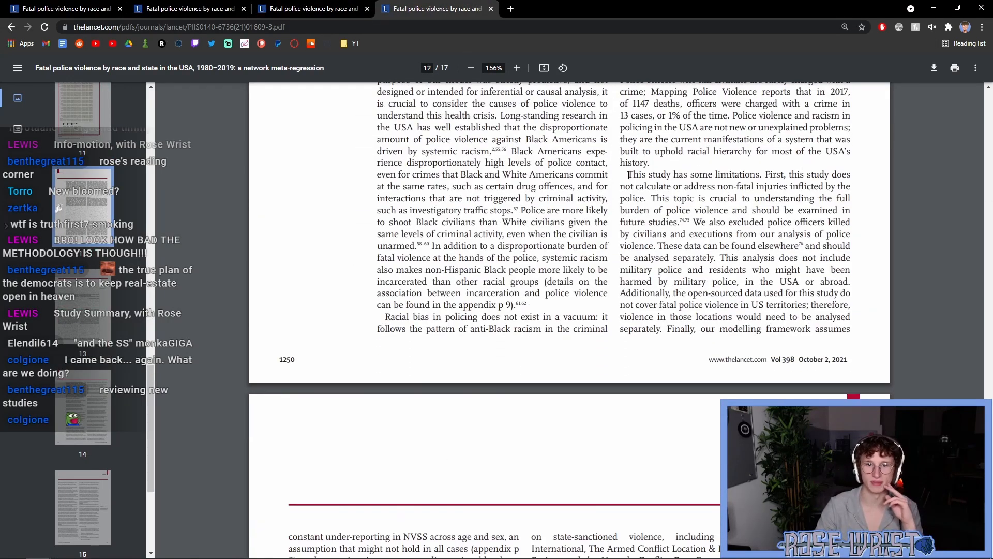
- Highlight the Puerto Rico exclusion sentence on page 12, then return to the PDF tab from the Google search
drag(626, 174, 852, 174)
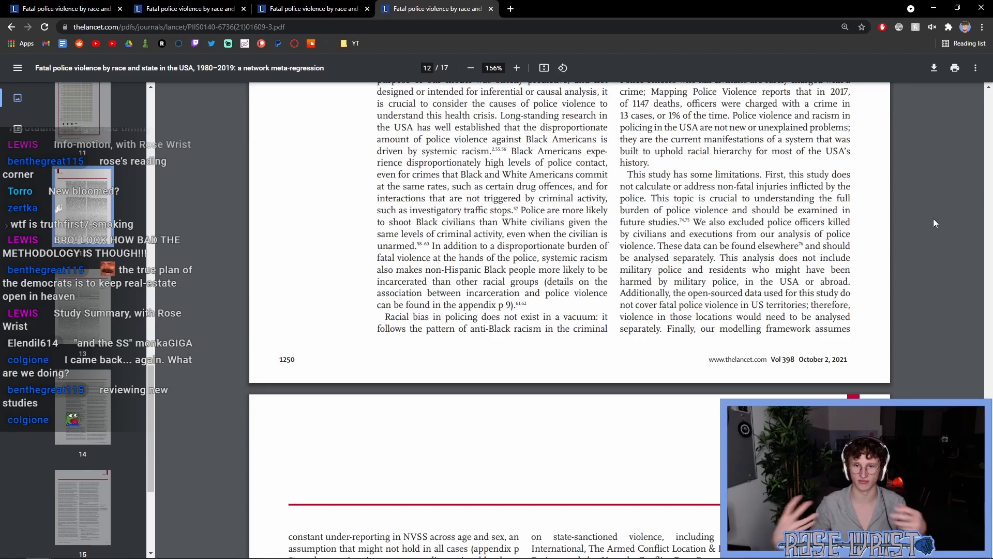
drag(693, 222, 851, 221)
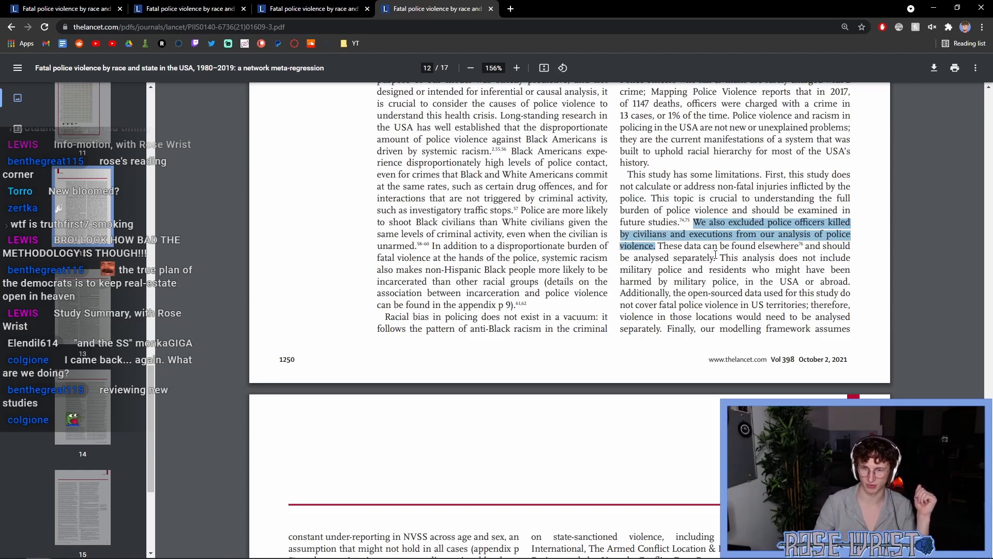
mouse_move(668, 267)
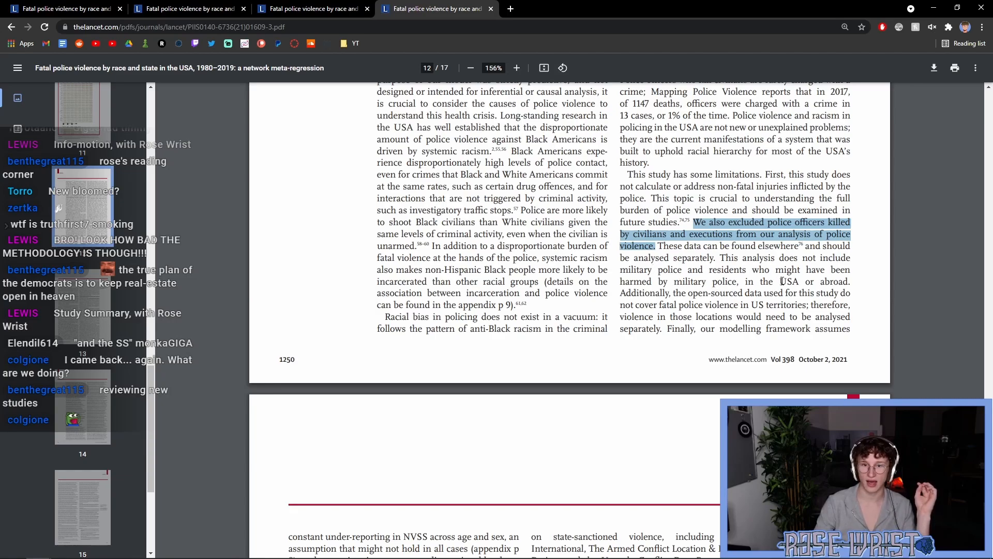
scroll(down, 3)
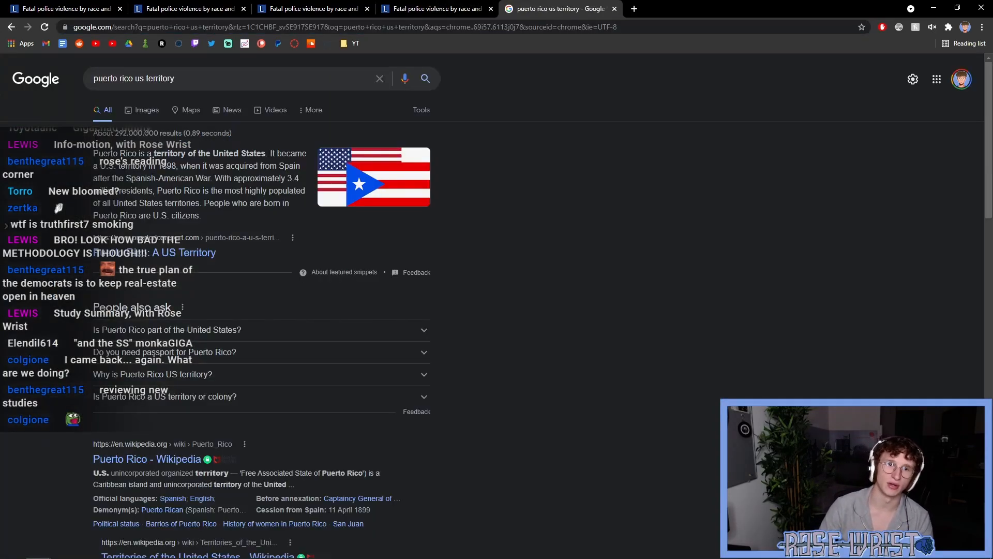
click(434, 8)
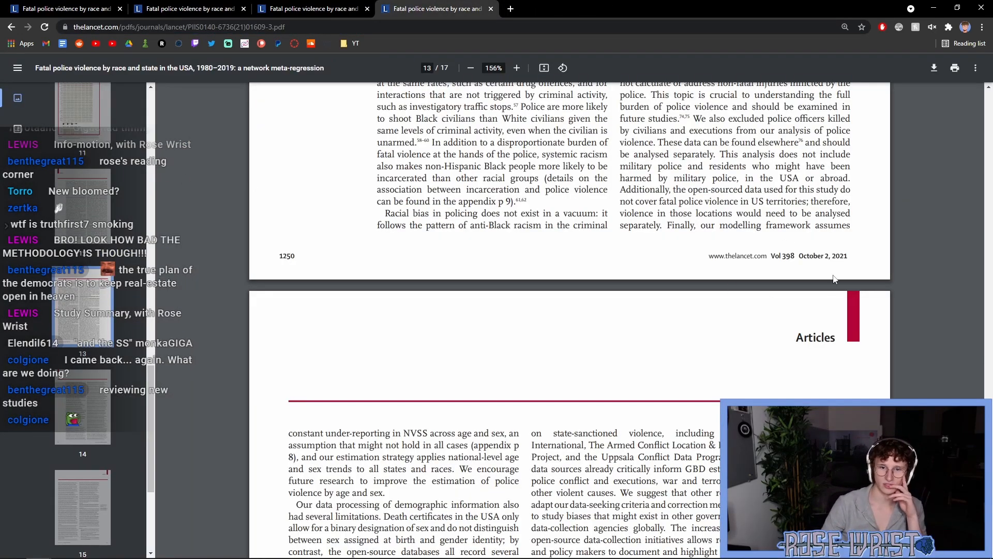
mouse_move(692, 249)
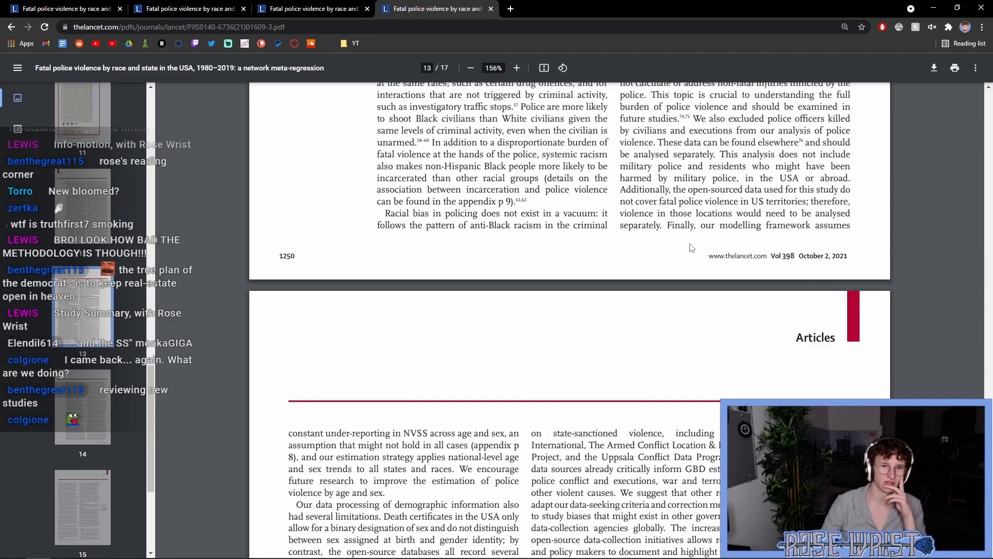
- Scroll down to the top of page 13 on under-reporting and demographic data limits
scroll(down, 3)
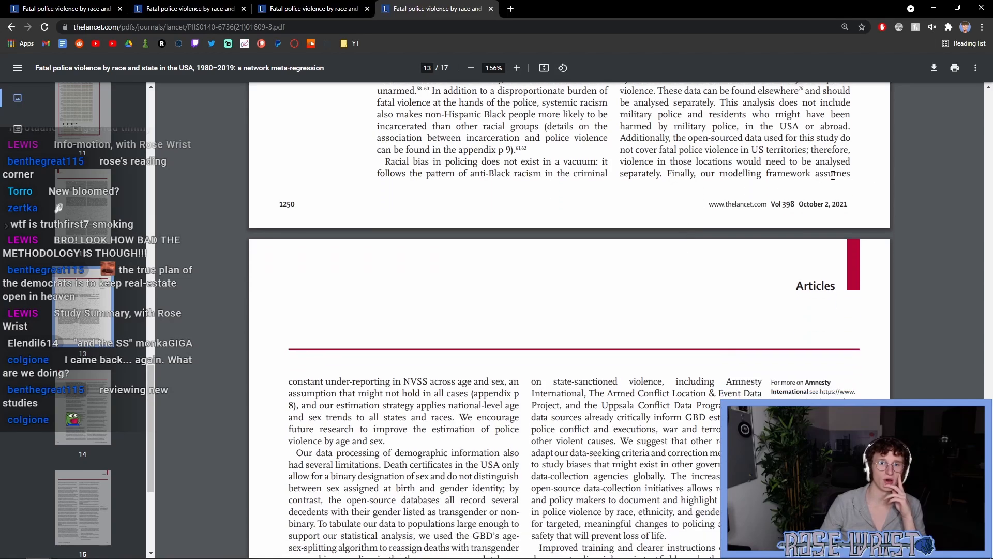
scroll(down, 3)
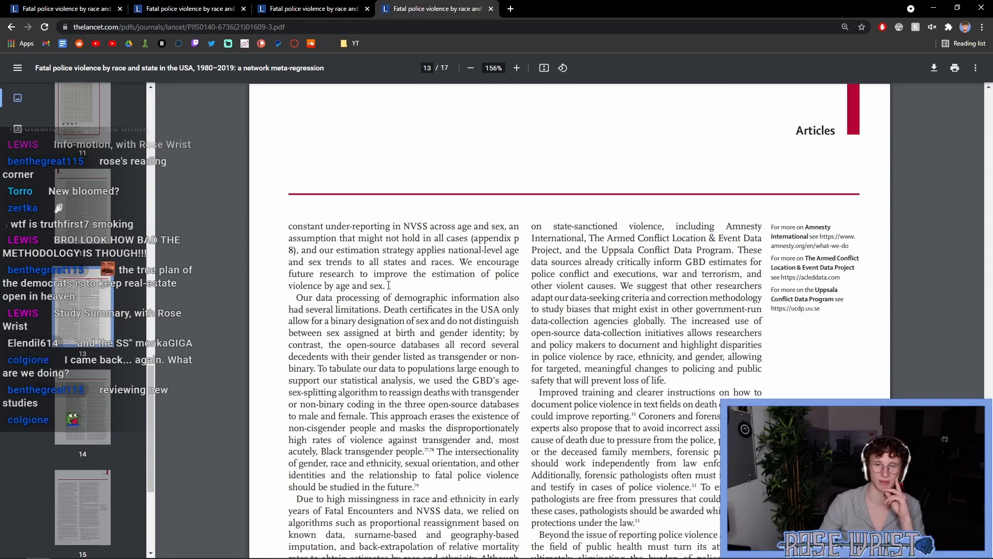
scroll(down, 3)
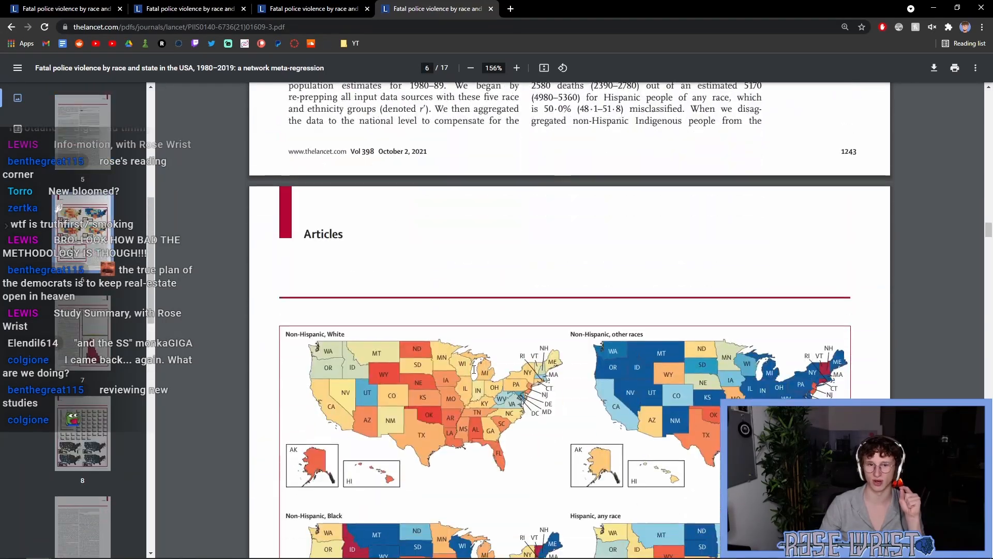
- Scroll page 6 to bring Figure 1's four US state maps into view
scroll(down, 3)
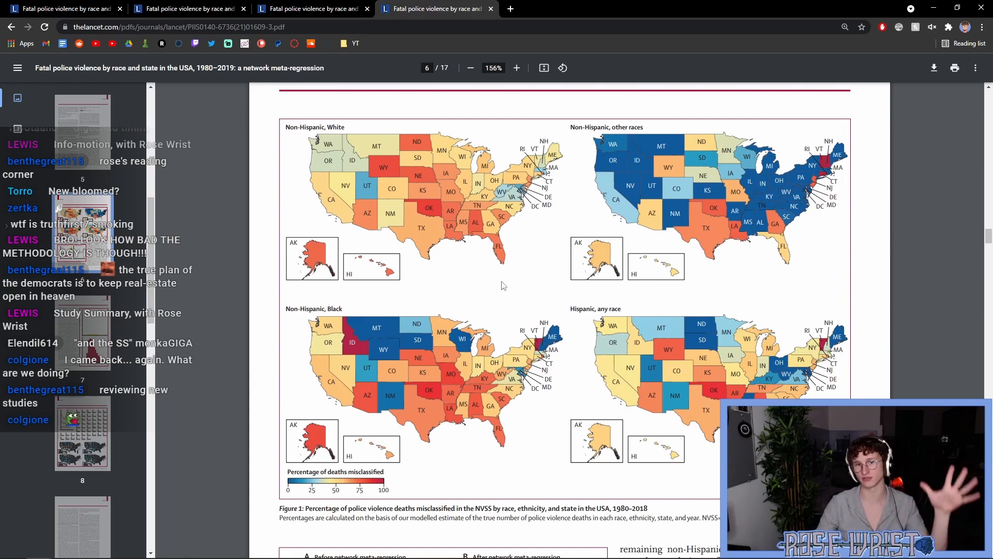
mouse_move(518, 277)
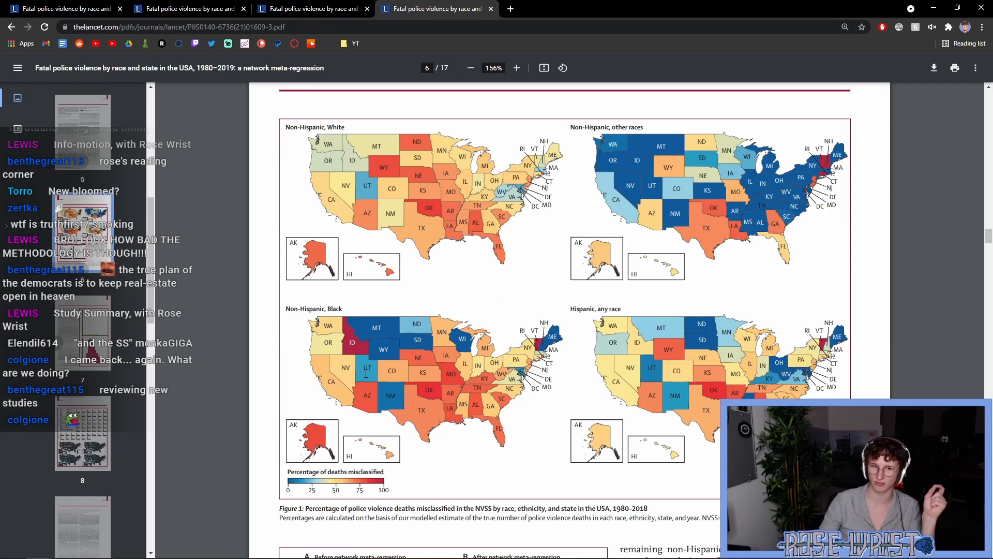
scroll(down, 3)
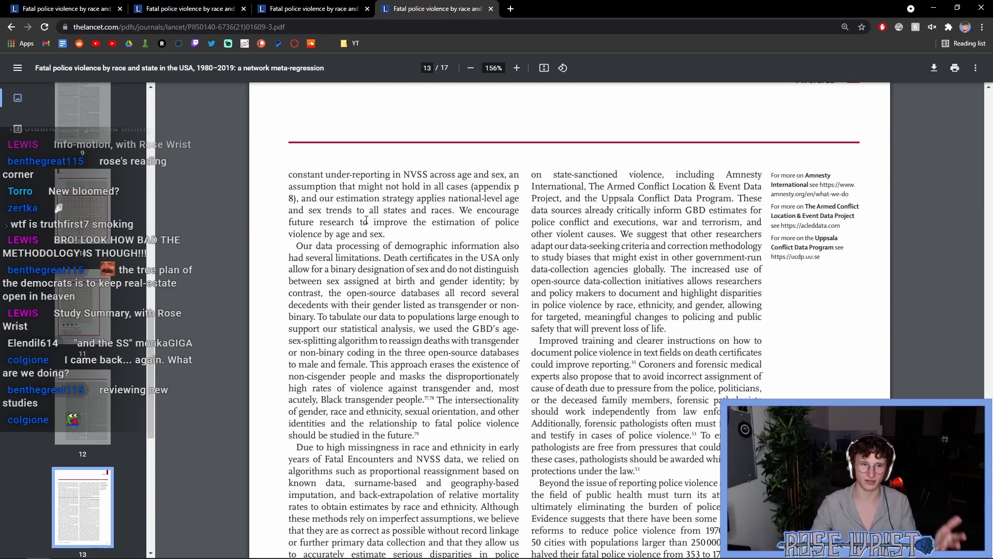
- Highlight the sentence encouraging future estimation research on page 13, then clear it
drag(309, 210, 408, 222)
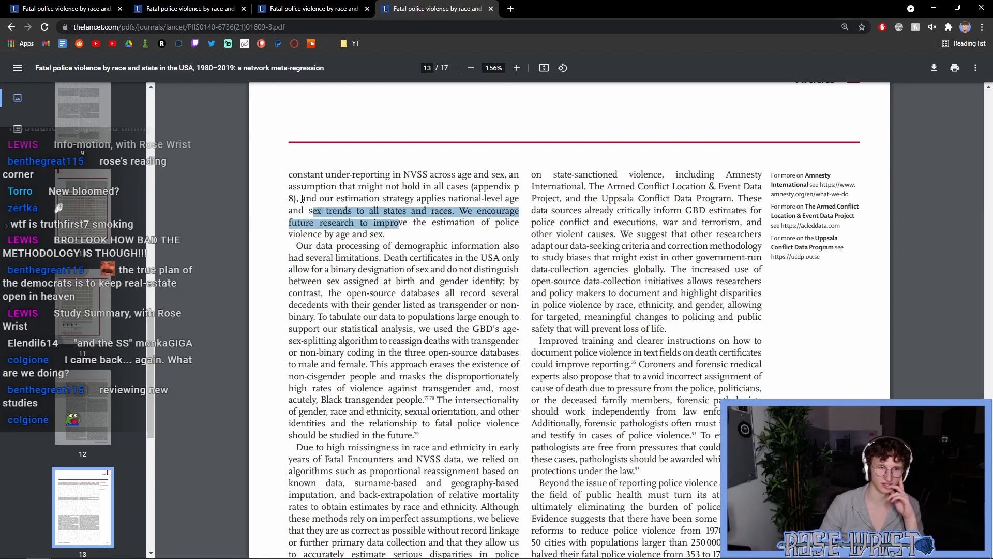
click(389, 234)
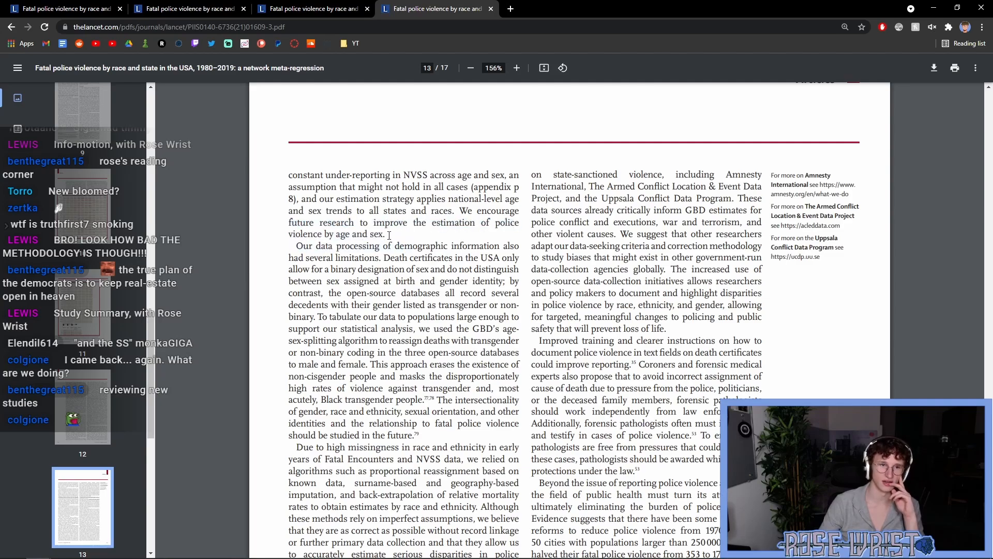
drag(289, 234, 384, 234)
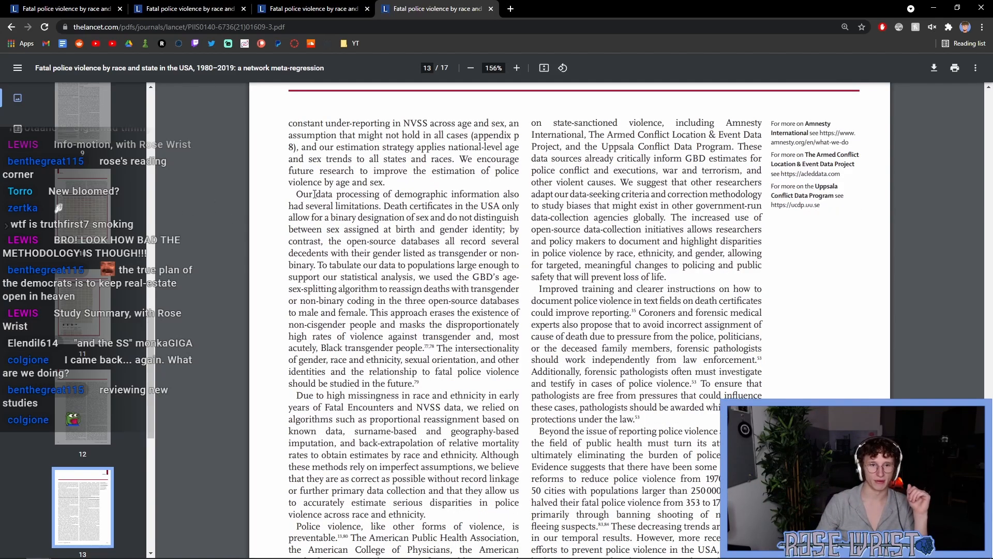
- Highlight the sentences on death certificates recording only binary sex, then scroll to the missing race data paragraph
drag(296, 194, 374, 219)
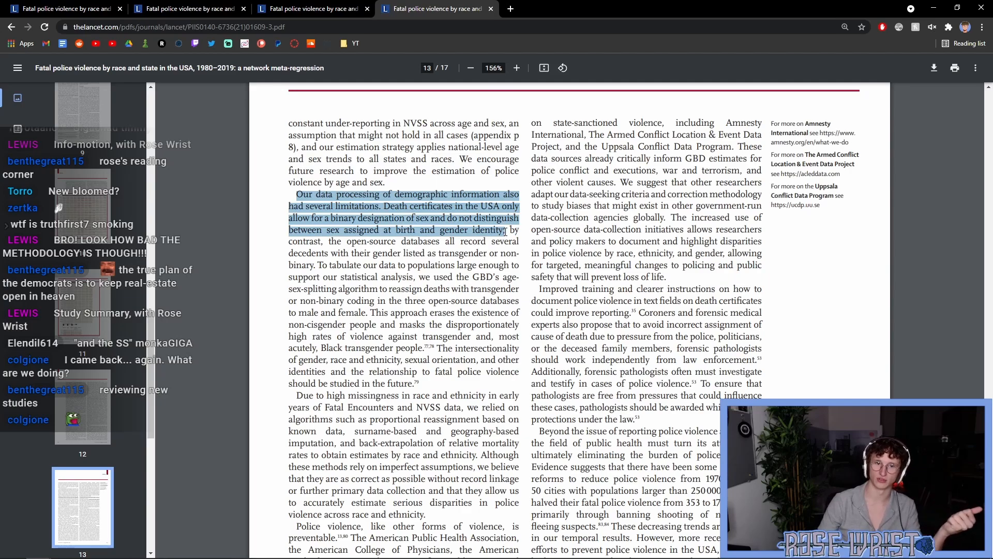
click(309, 265)
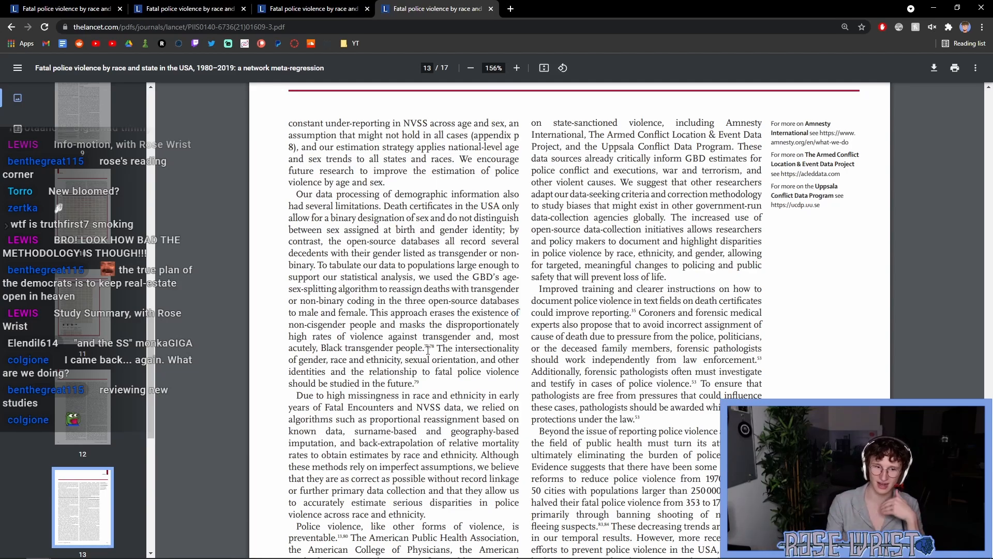
scroll(down, 3)
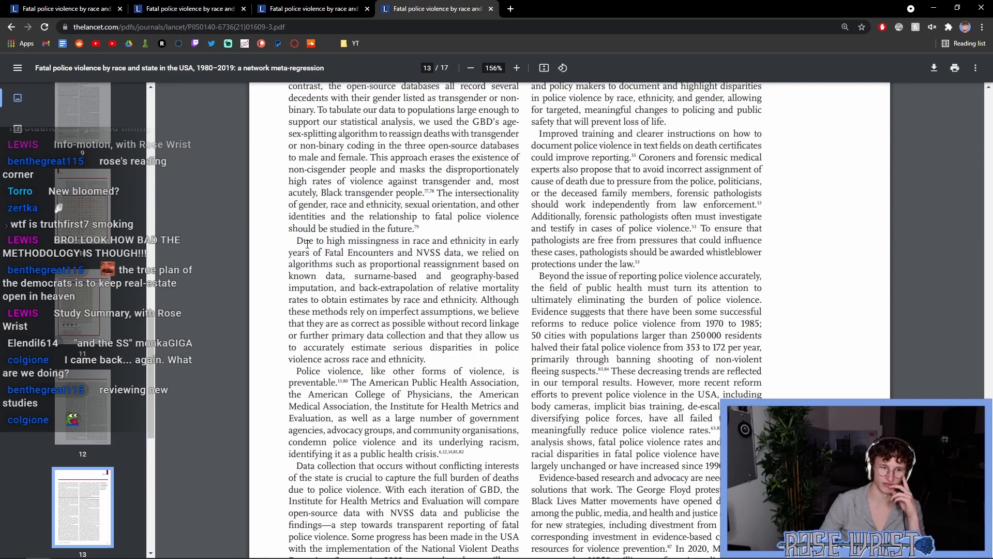
drag(296, 240, 463, 252)
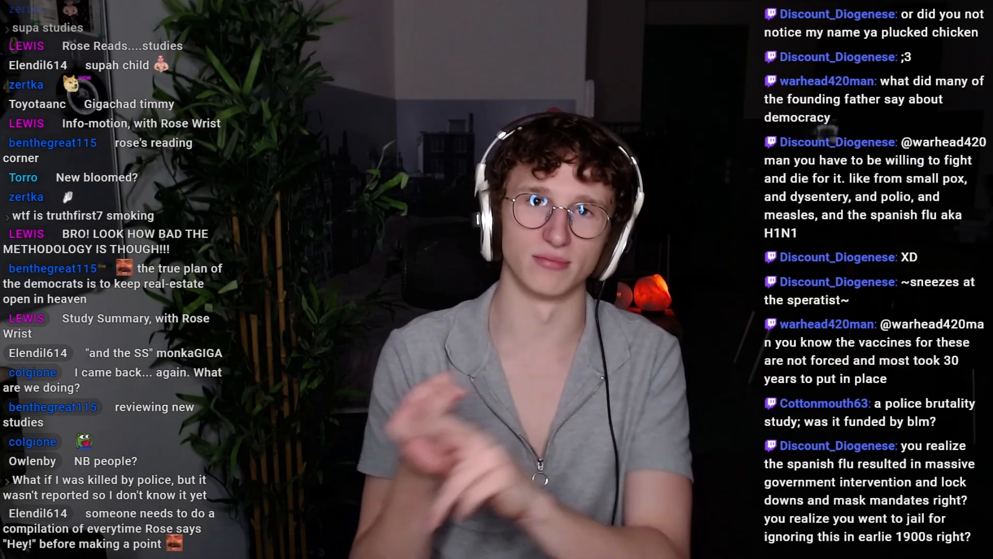
scroll(down, 3)
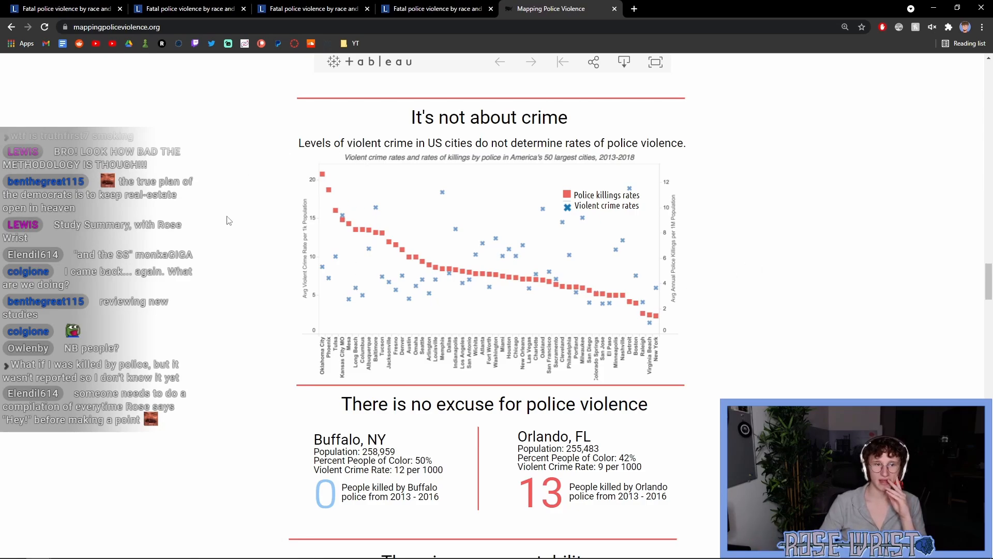
mouse_move(283, 161)
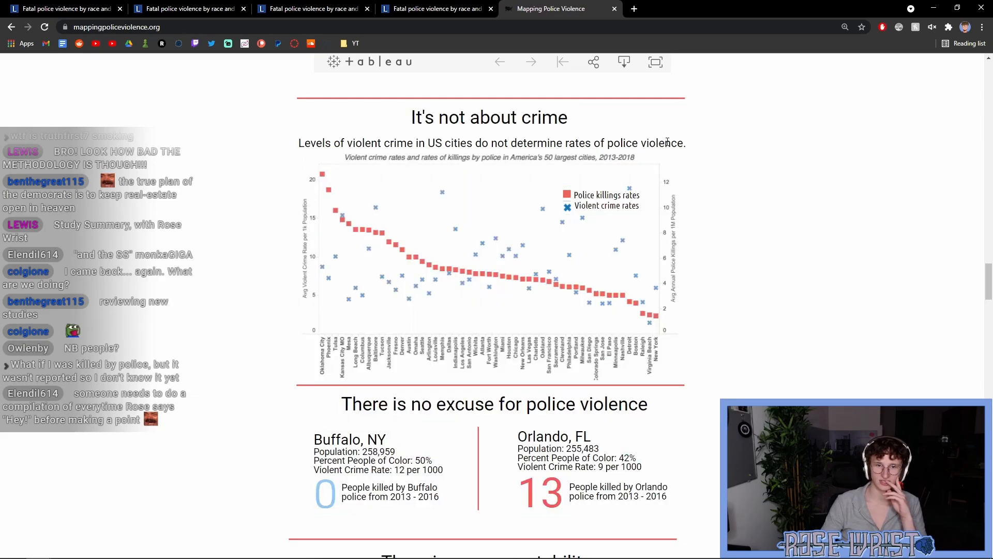
mouse_move(644, 231)
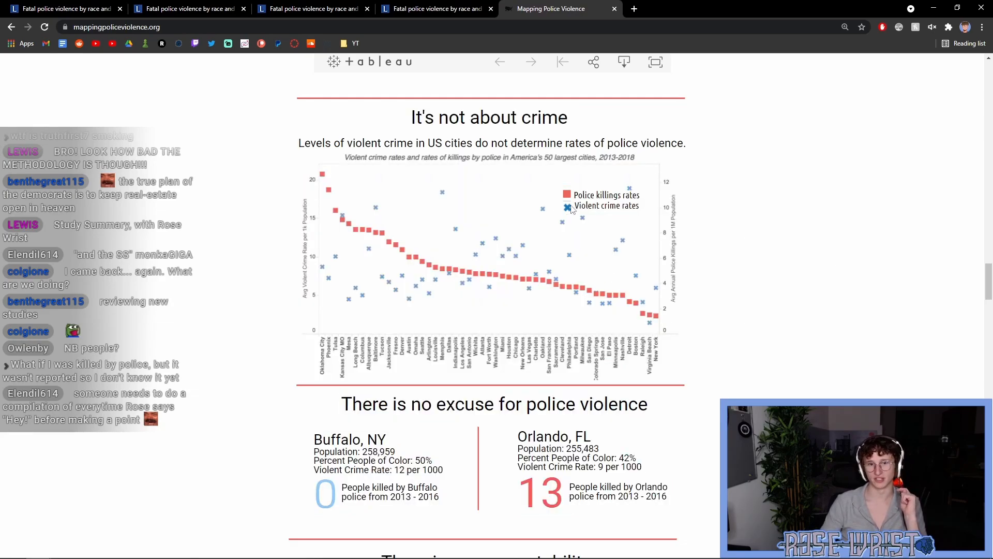
mouse_move(593, 255)
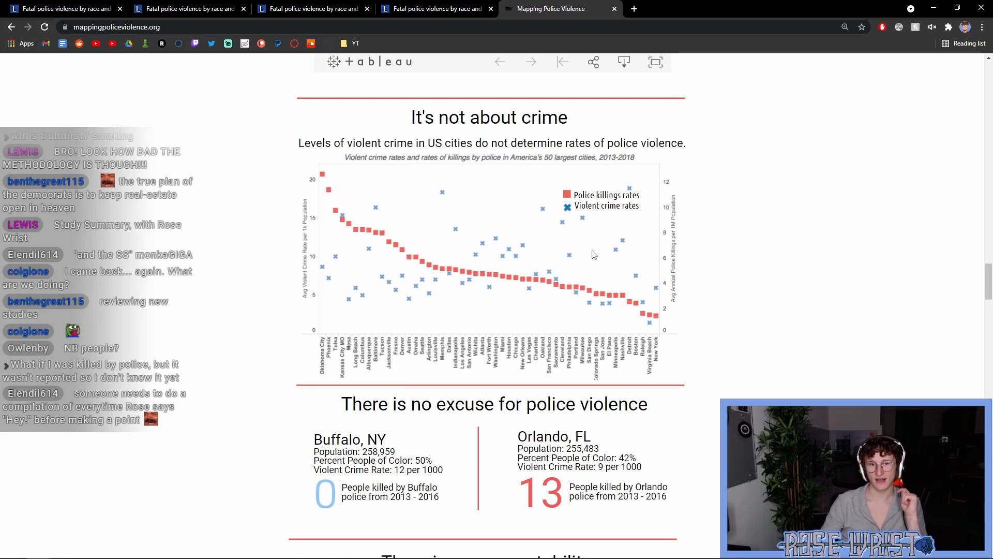
mouse_move(628, 253)
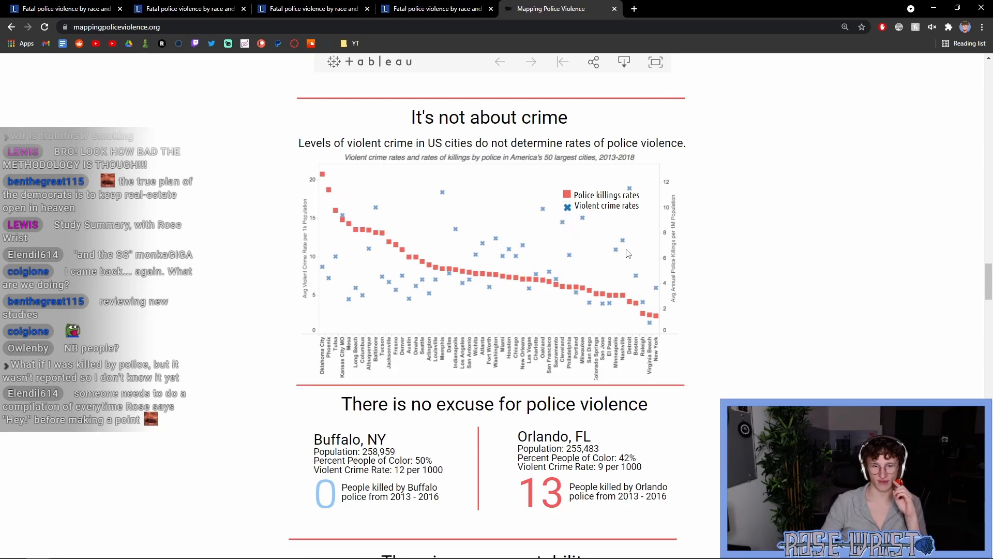
mouse_move(327, 192)
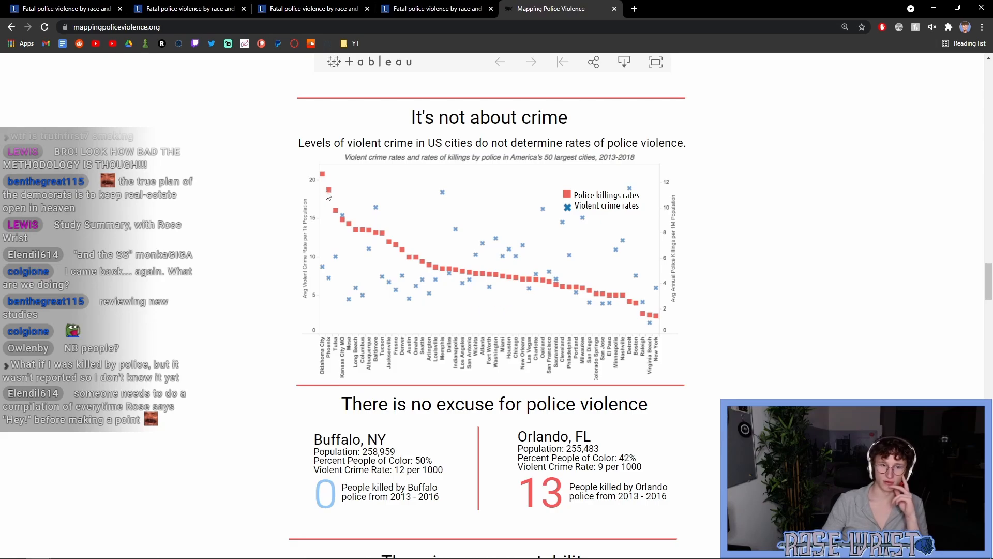
mouse_move(381, 243)
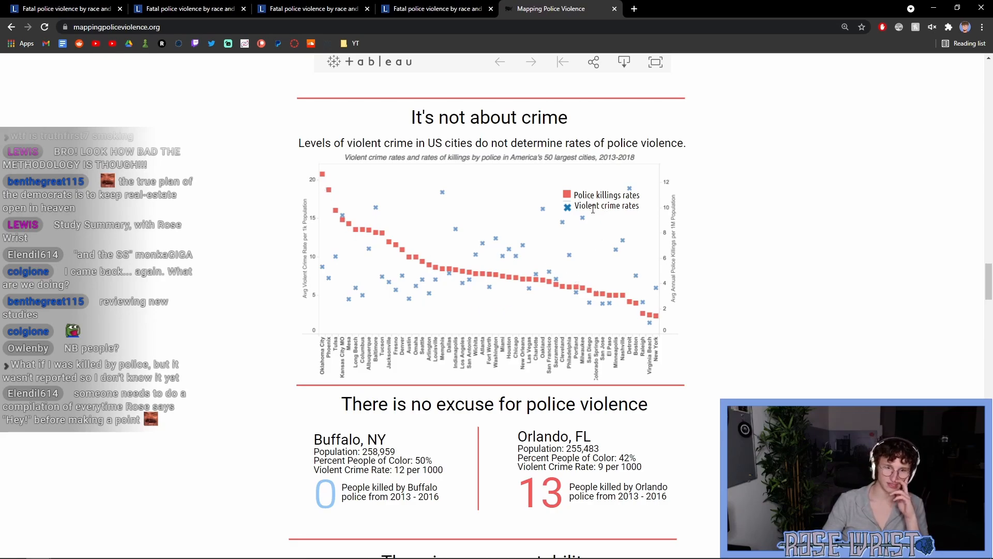
mouse_move(860, 285)
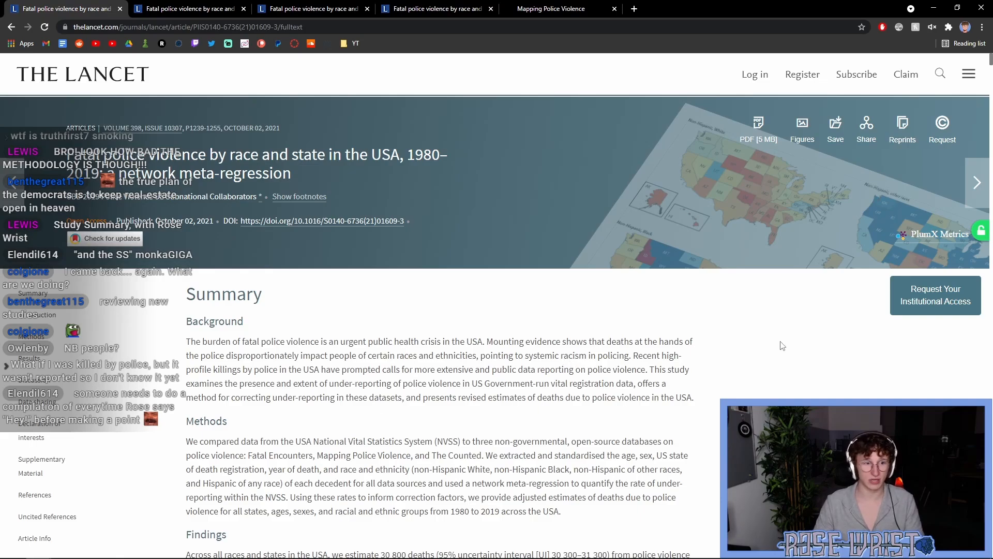
mouse_move(101, 86)
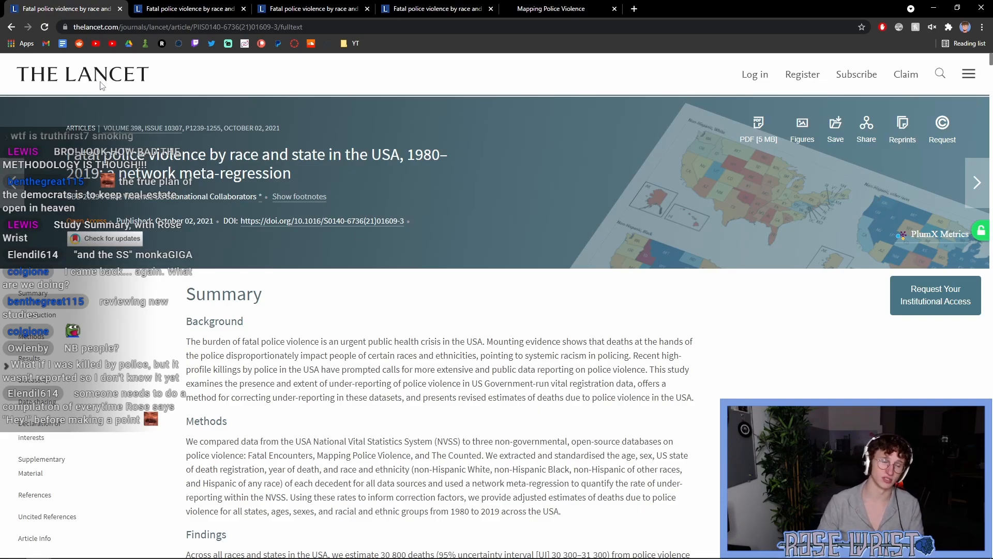
- Scroll the article page to the Summary and mark its heading word
scroll(down, 3)
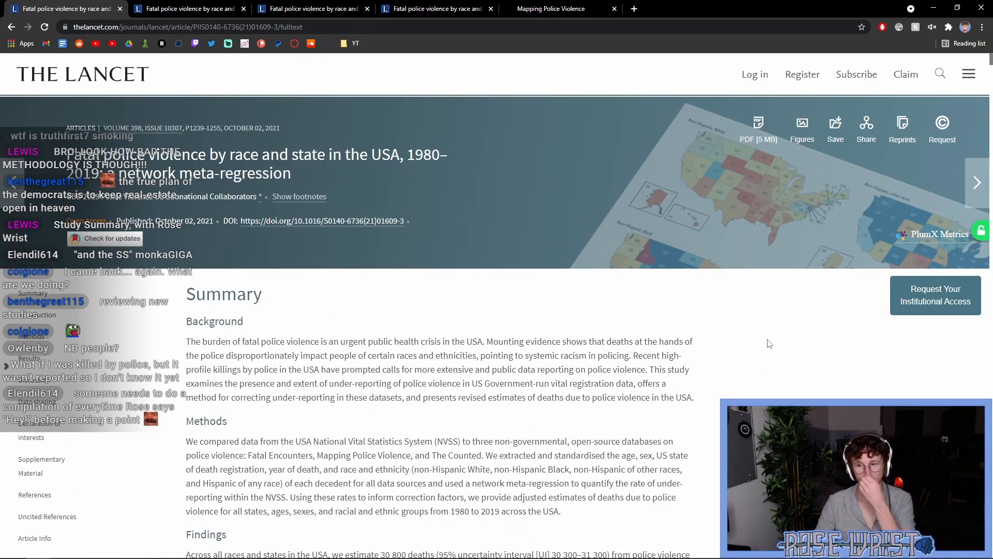
scroll(down, 3)
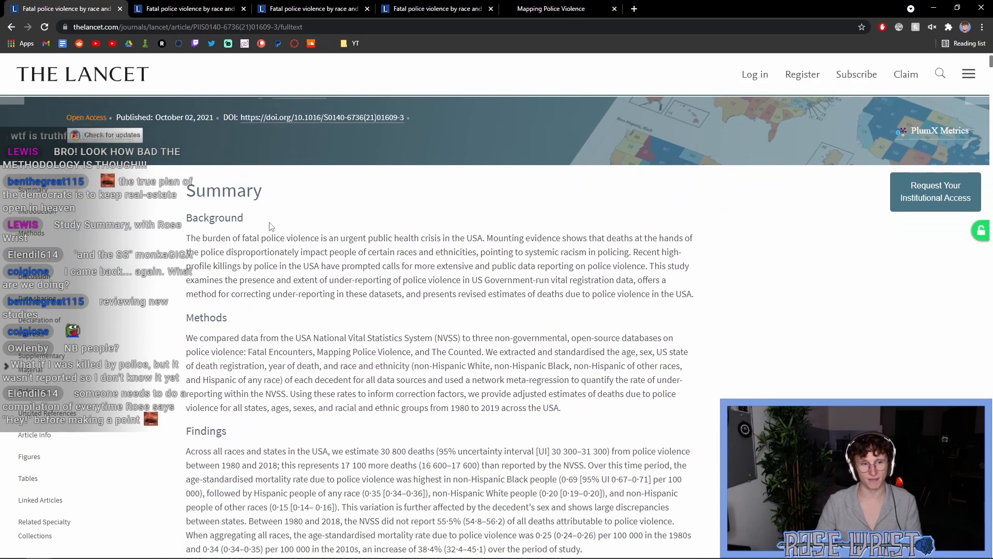
double_click(223, 190)
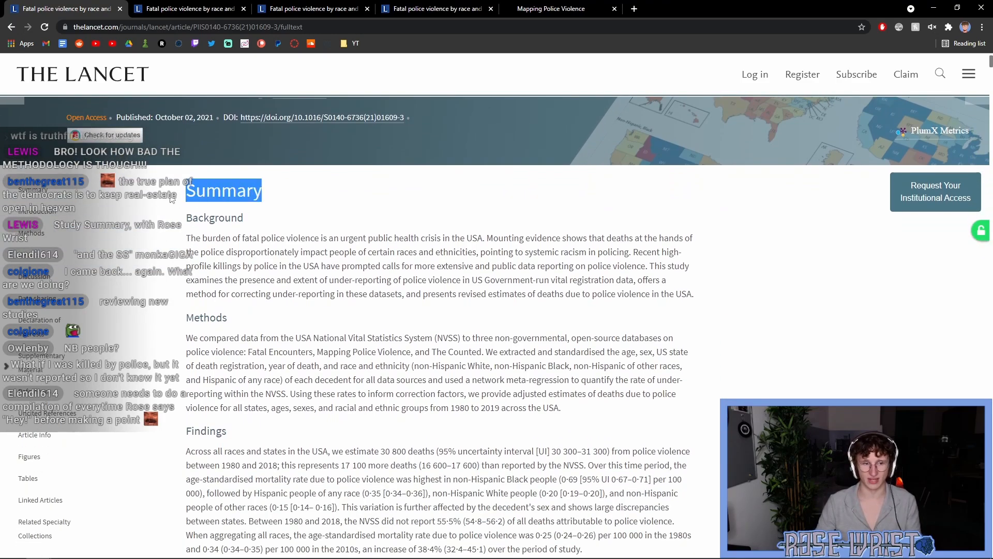
mouse_move(271, 197)
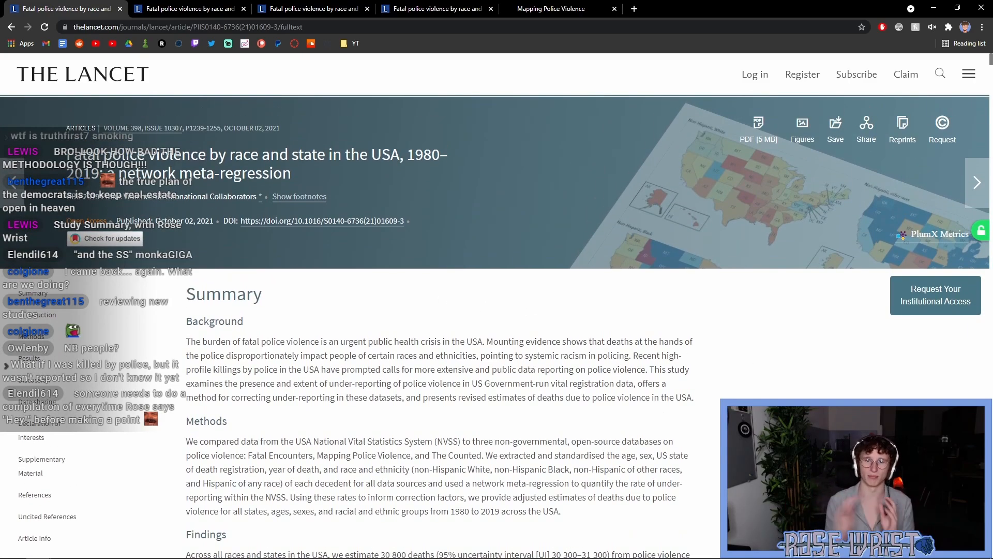
- Select the Findings and Interpretation text, then scroll back to the title banner
scroll(down, 3)
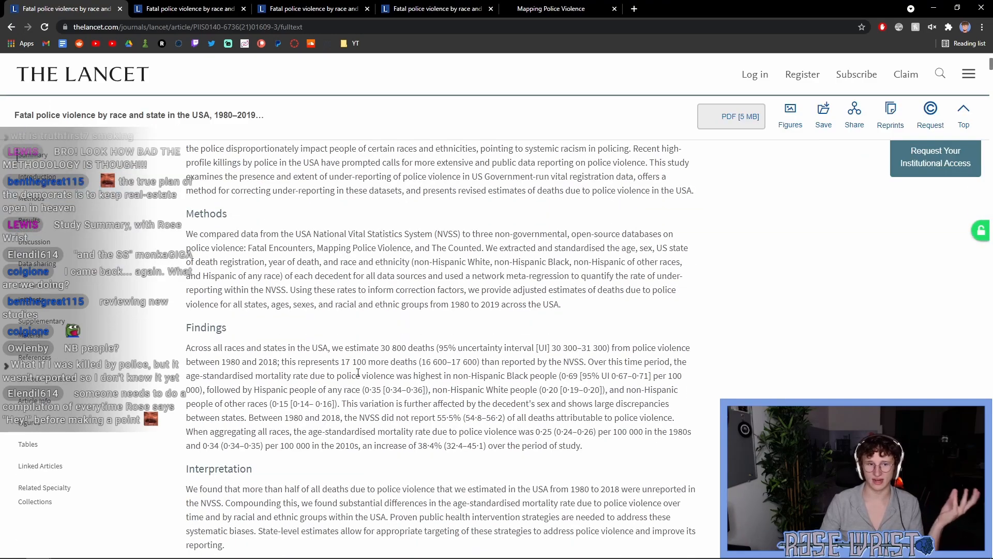
scroll(down, 3)
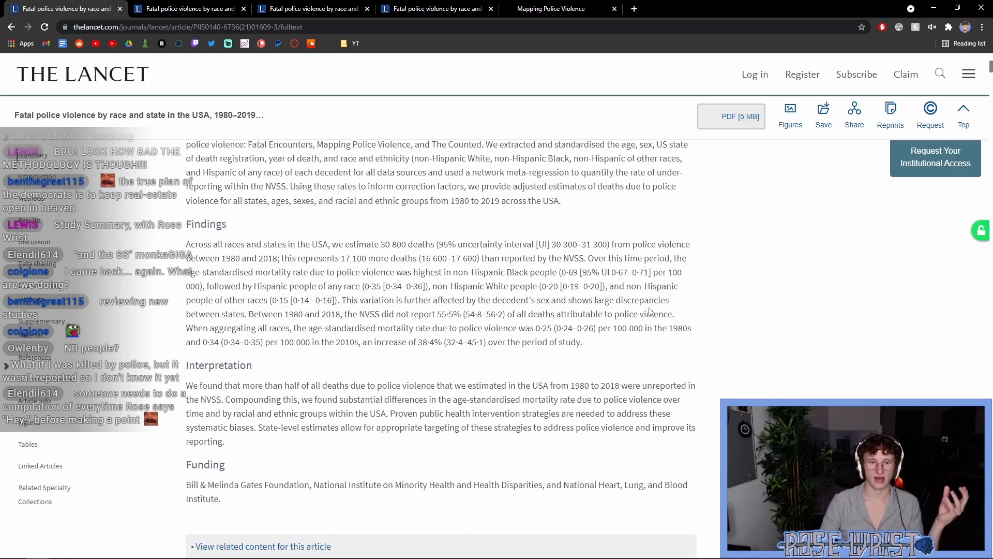
drag(185, 244, 581, 341)
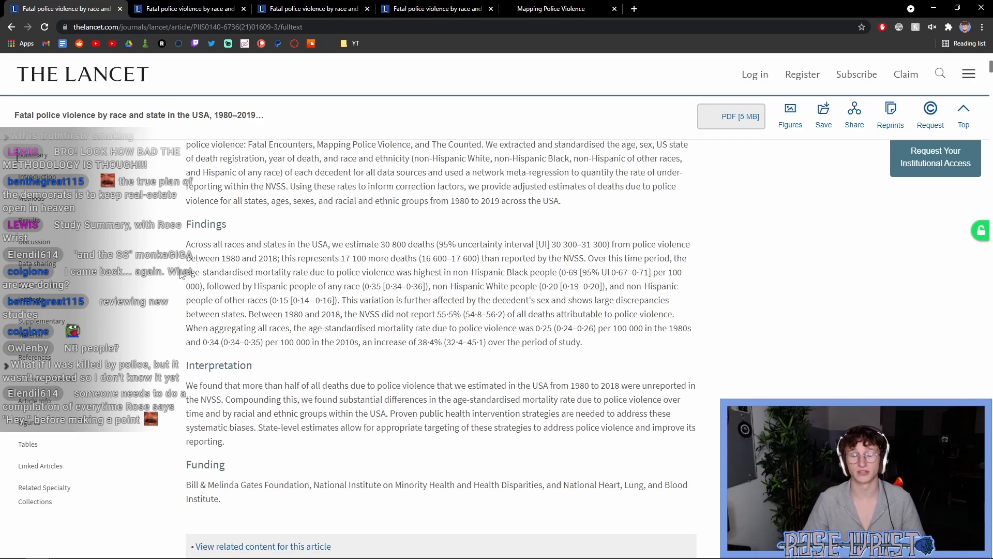
scroll(up, 3)
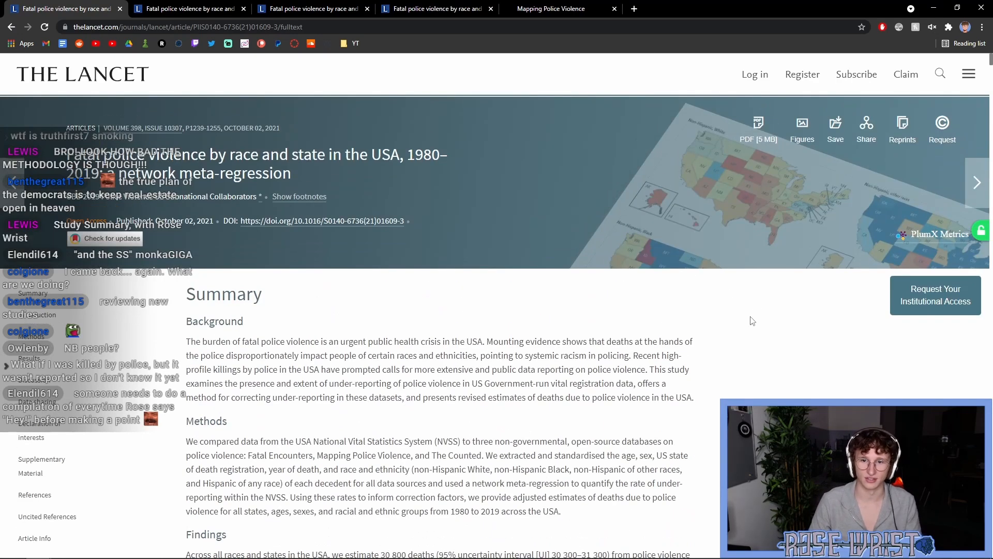
mouse_move(767, 353)
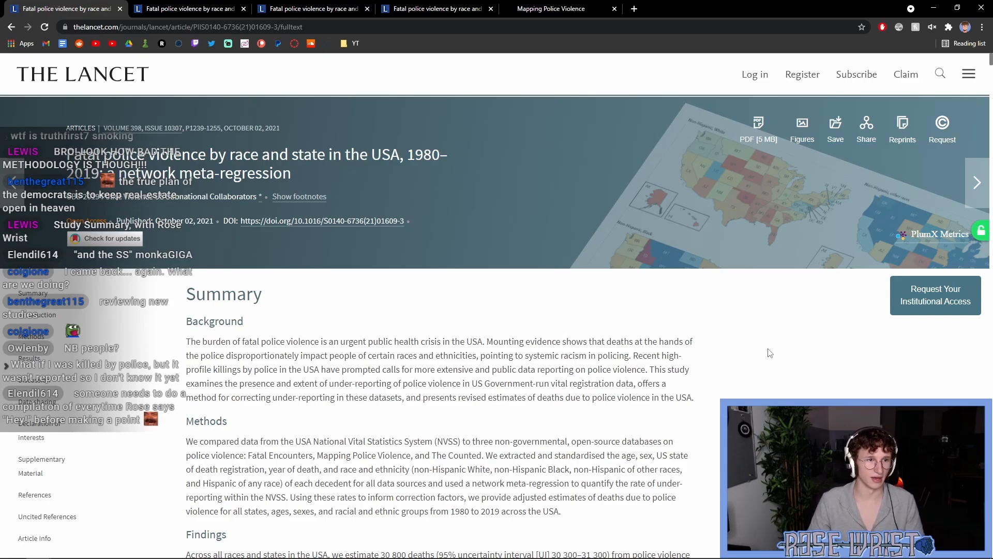
mouse_move(768, 348)
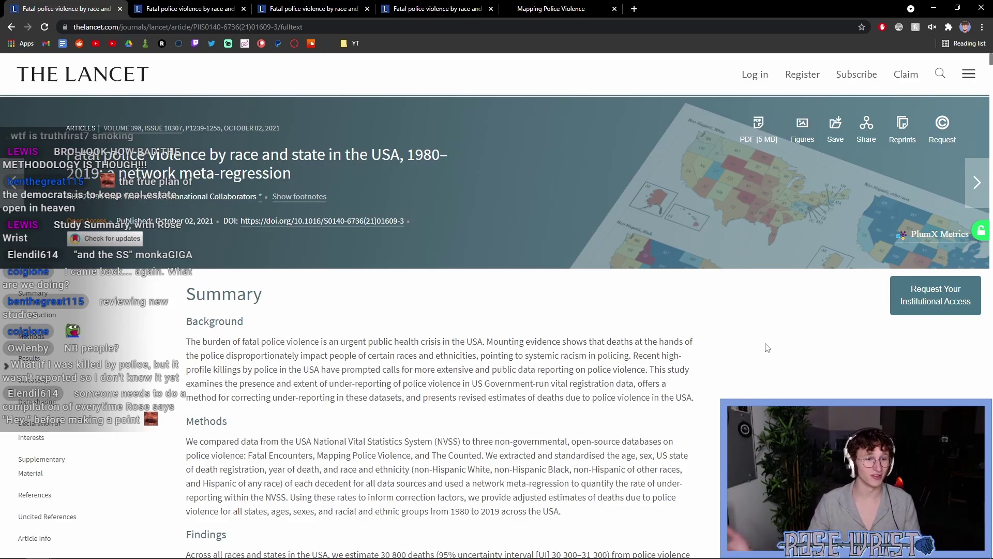